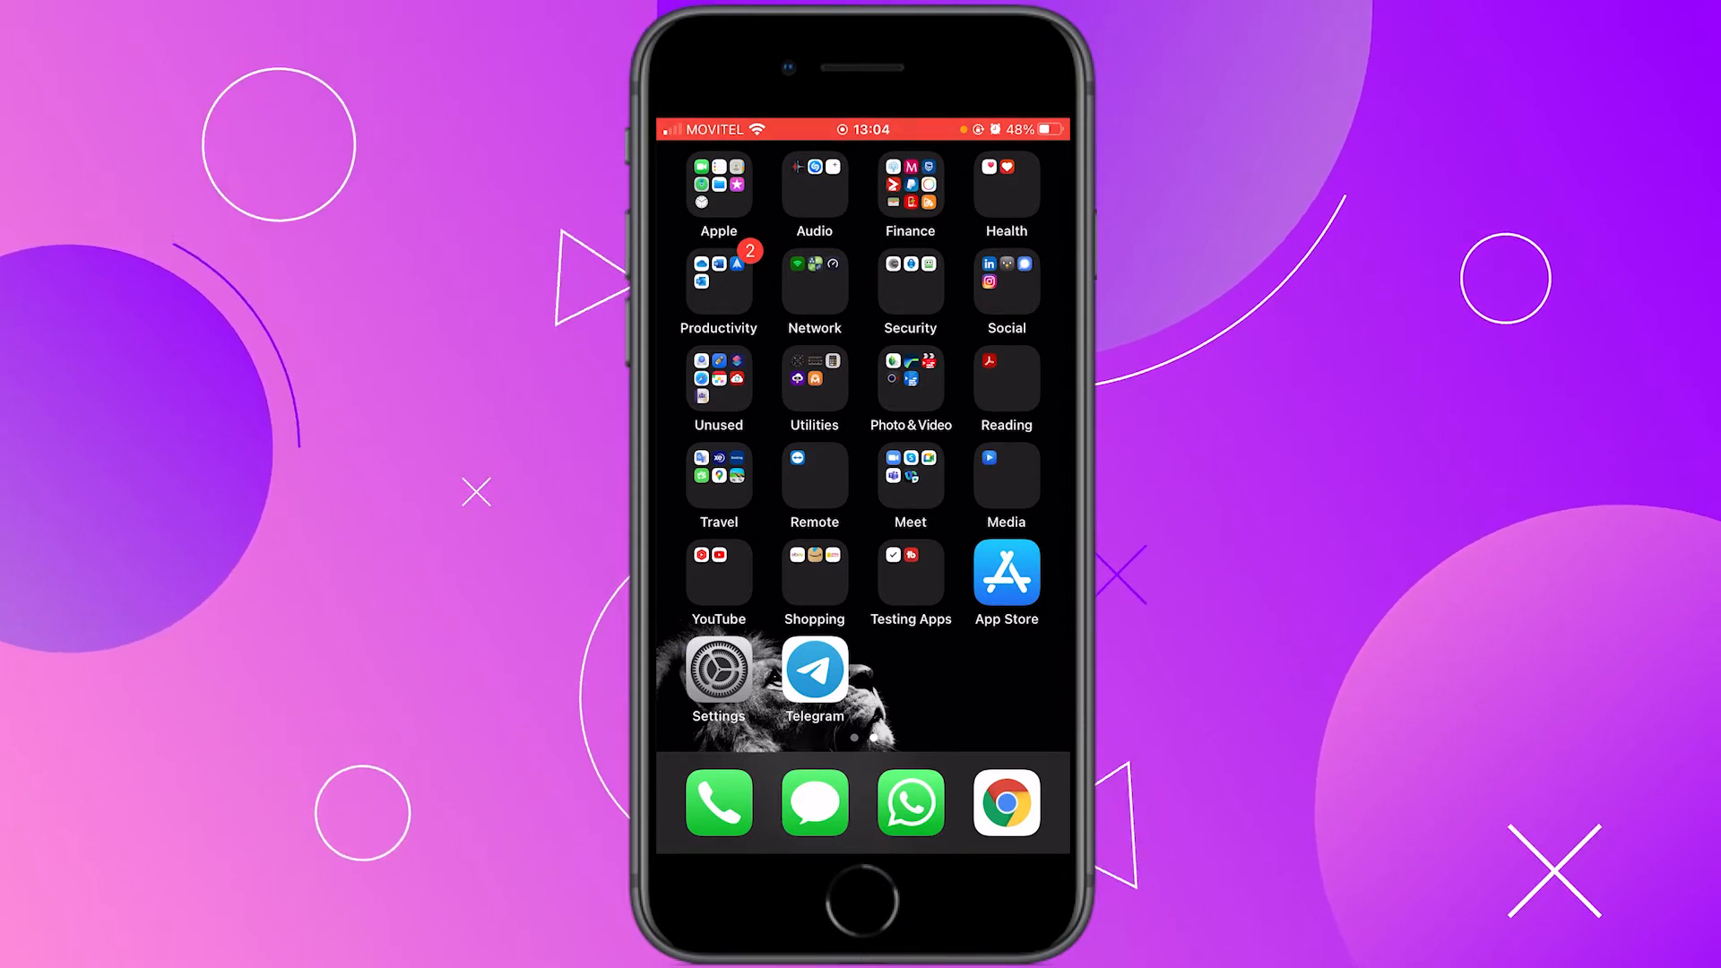
- Browse Settings down to the Transfer or Reset options
{"action": "left_click", "coordinate": [717, 671]}
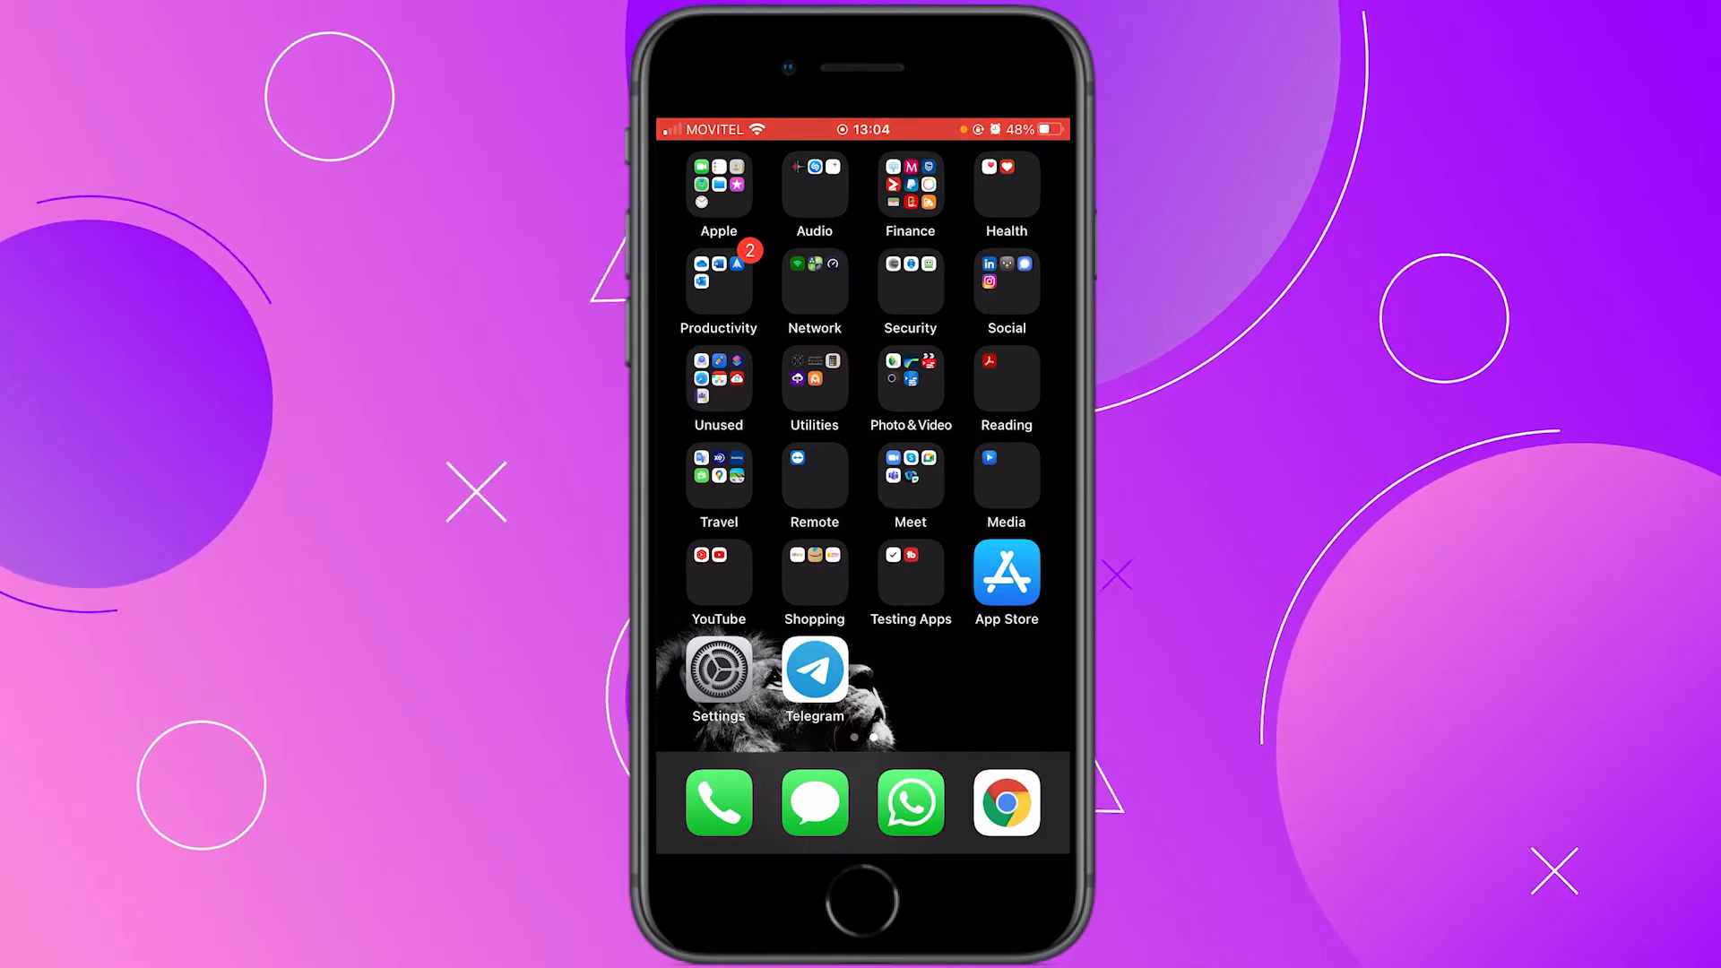
{"action": "left_click", "coordinate": [717, 667]}
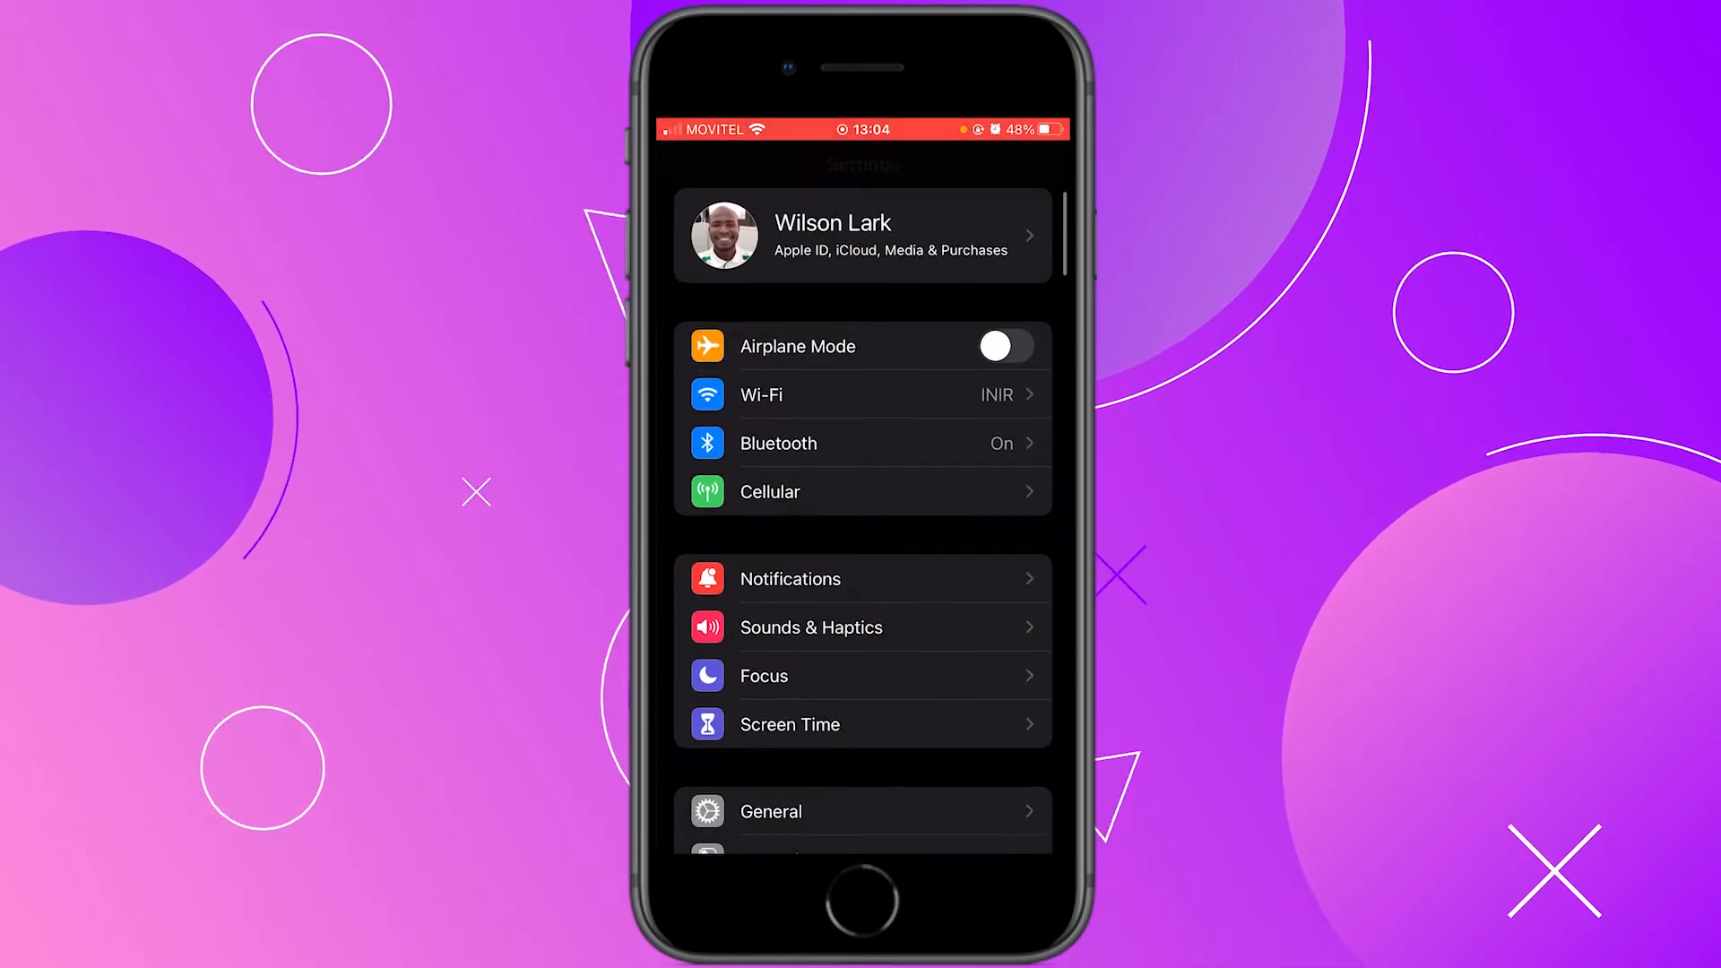
{"action": "scroll", "scroll_direction": "down", "scroll_amount": 3}
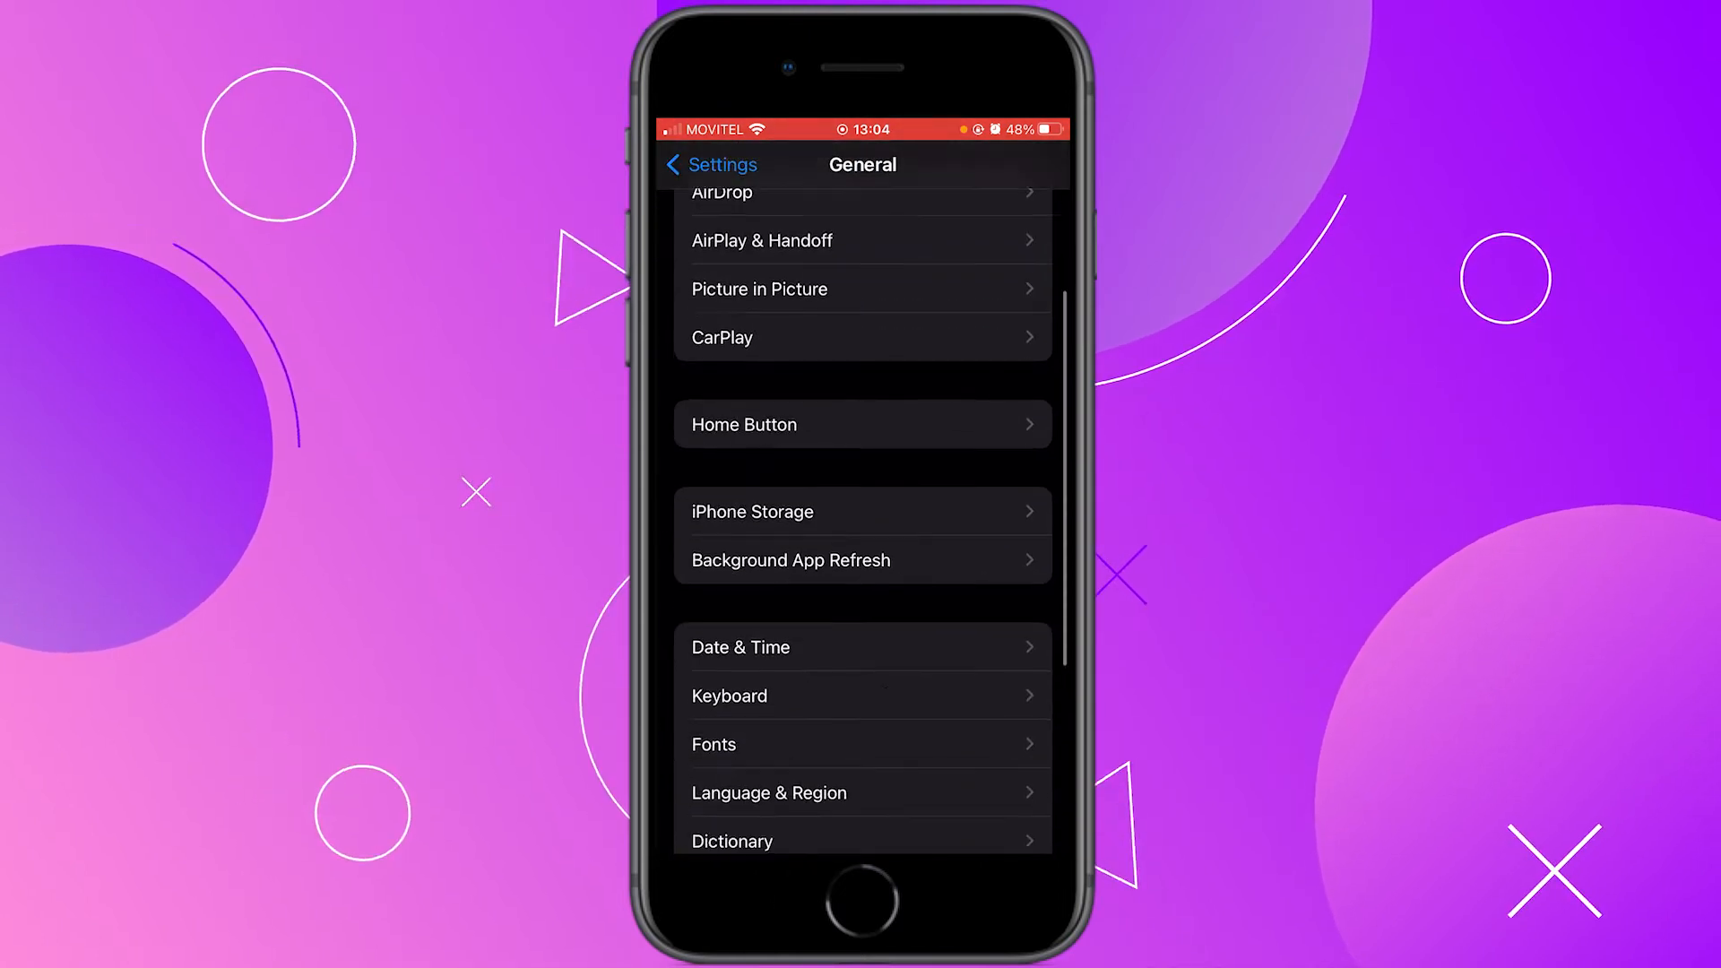
{"action": "scroll", "scroll_direction": "down", "scroll_amount": 3}
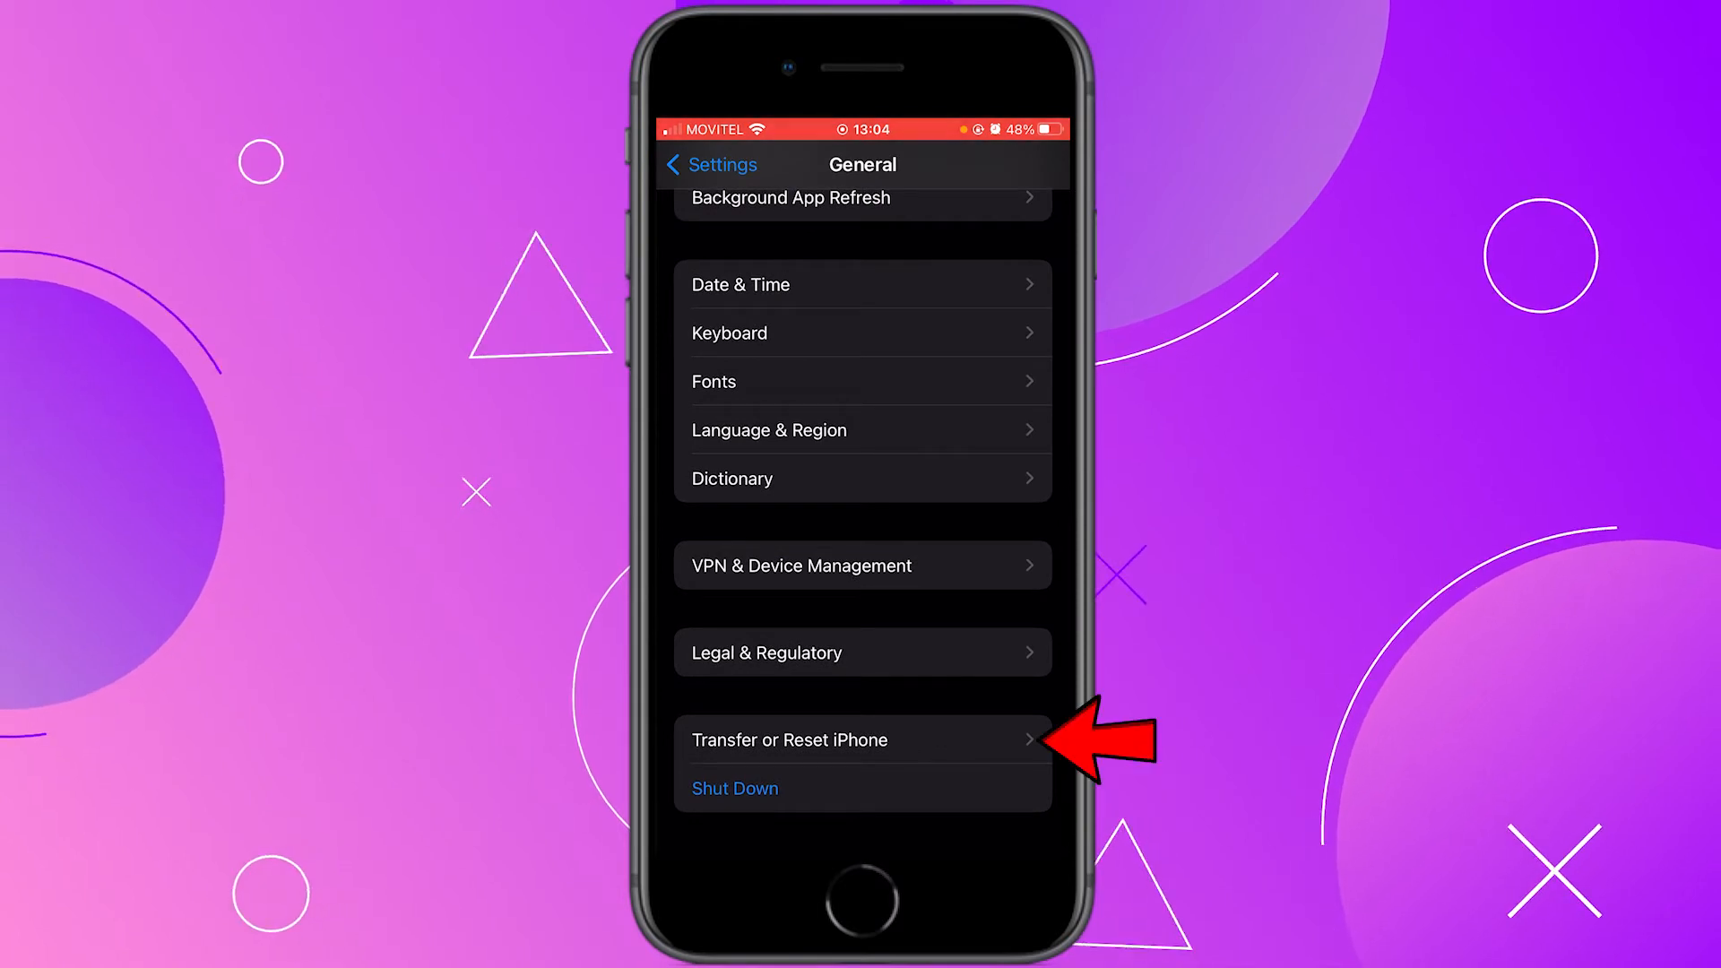
{"action": "left_click", "coordinate": [824, 738]}
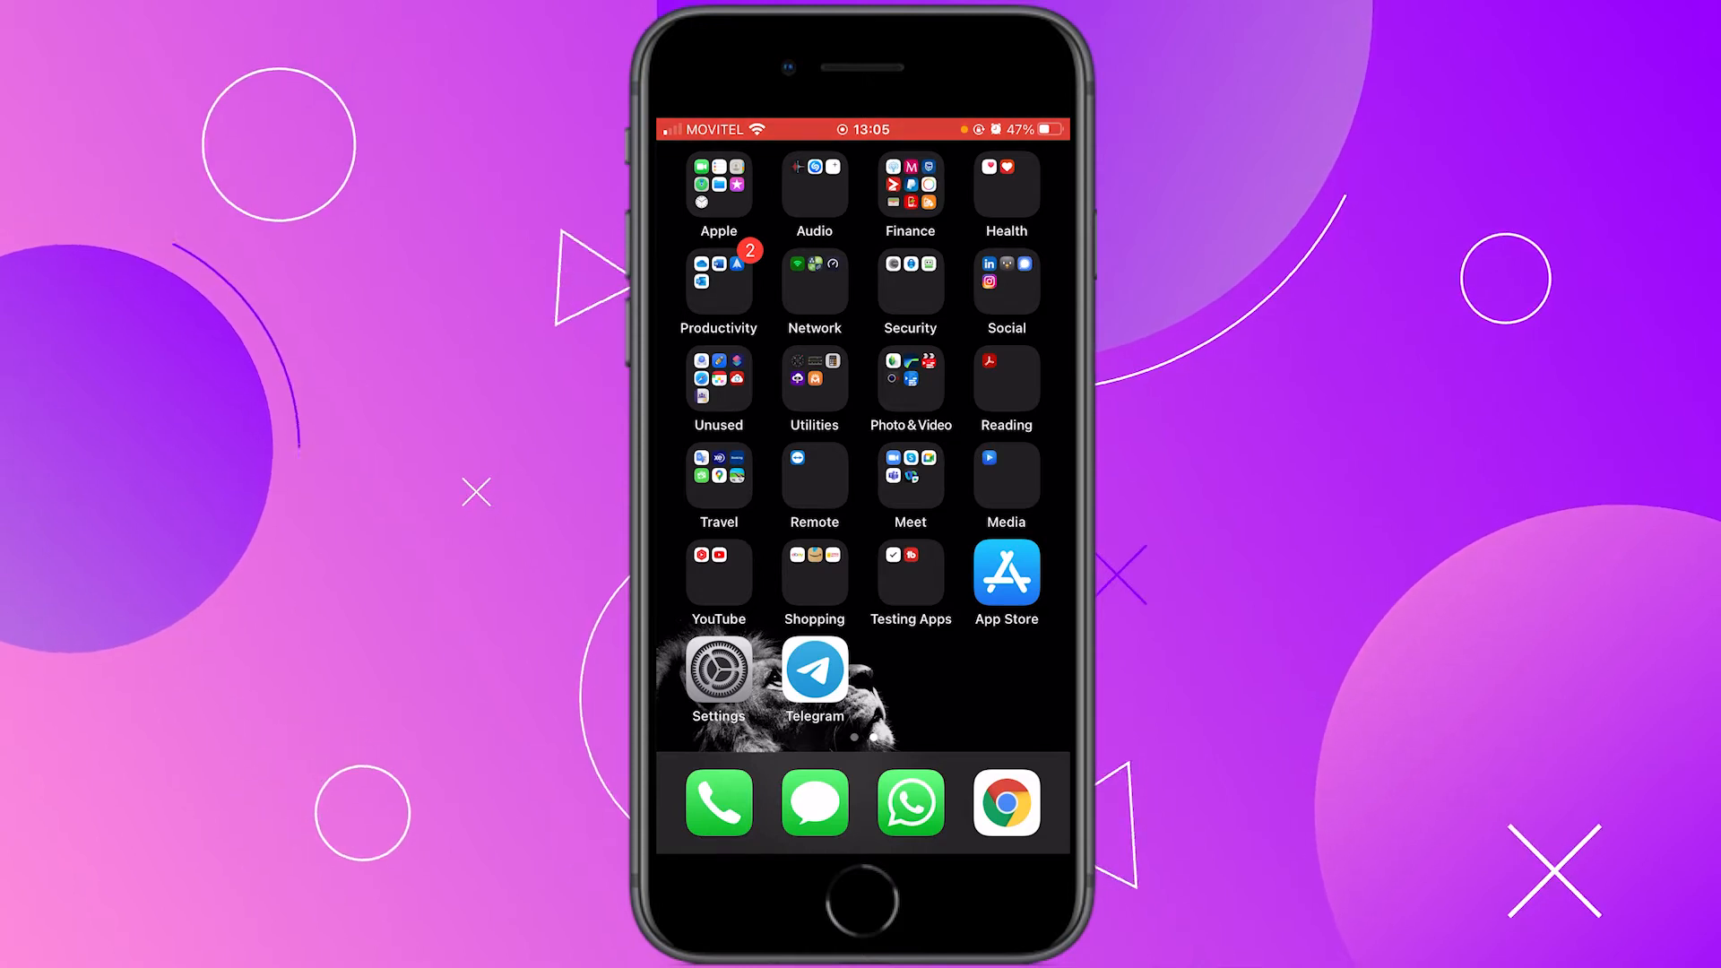
- Reopen Settings and show Cellular > Cellular Data Network with its APN, username and password fields
{"action": "left_click", "coordinate": [717, 670]}
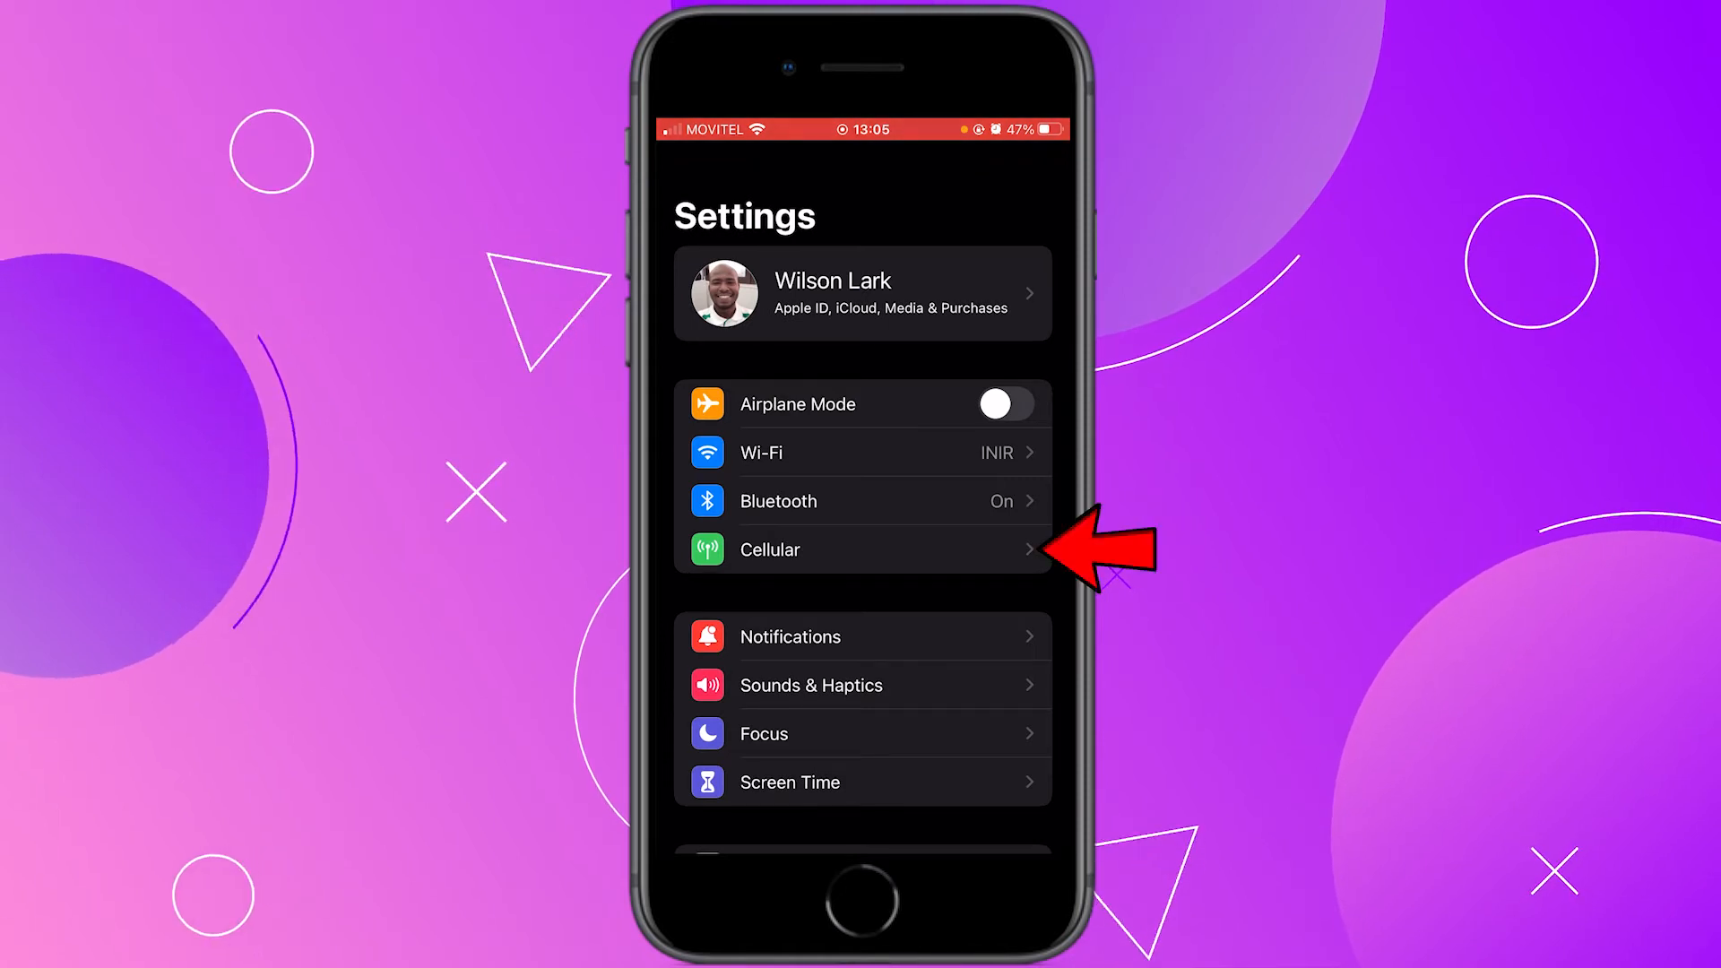
{"action": "left_click", "coordinate": [850, 551]}
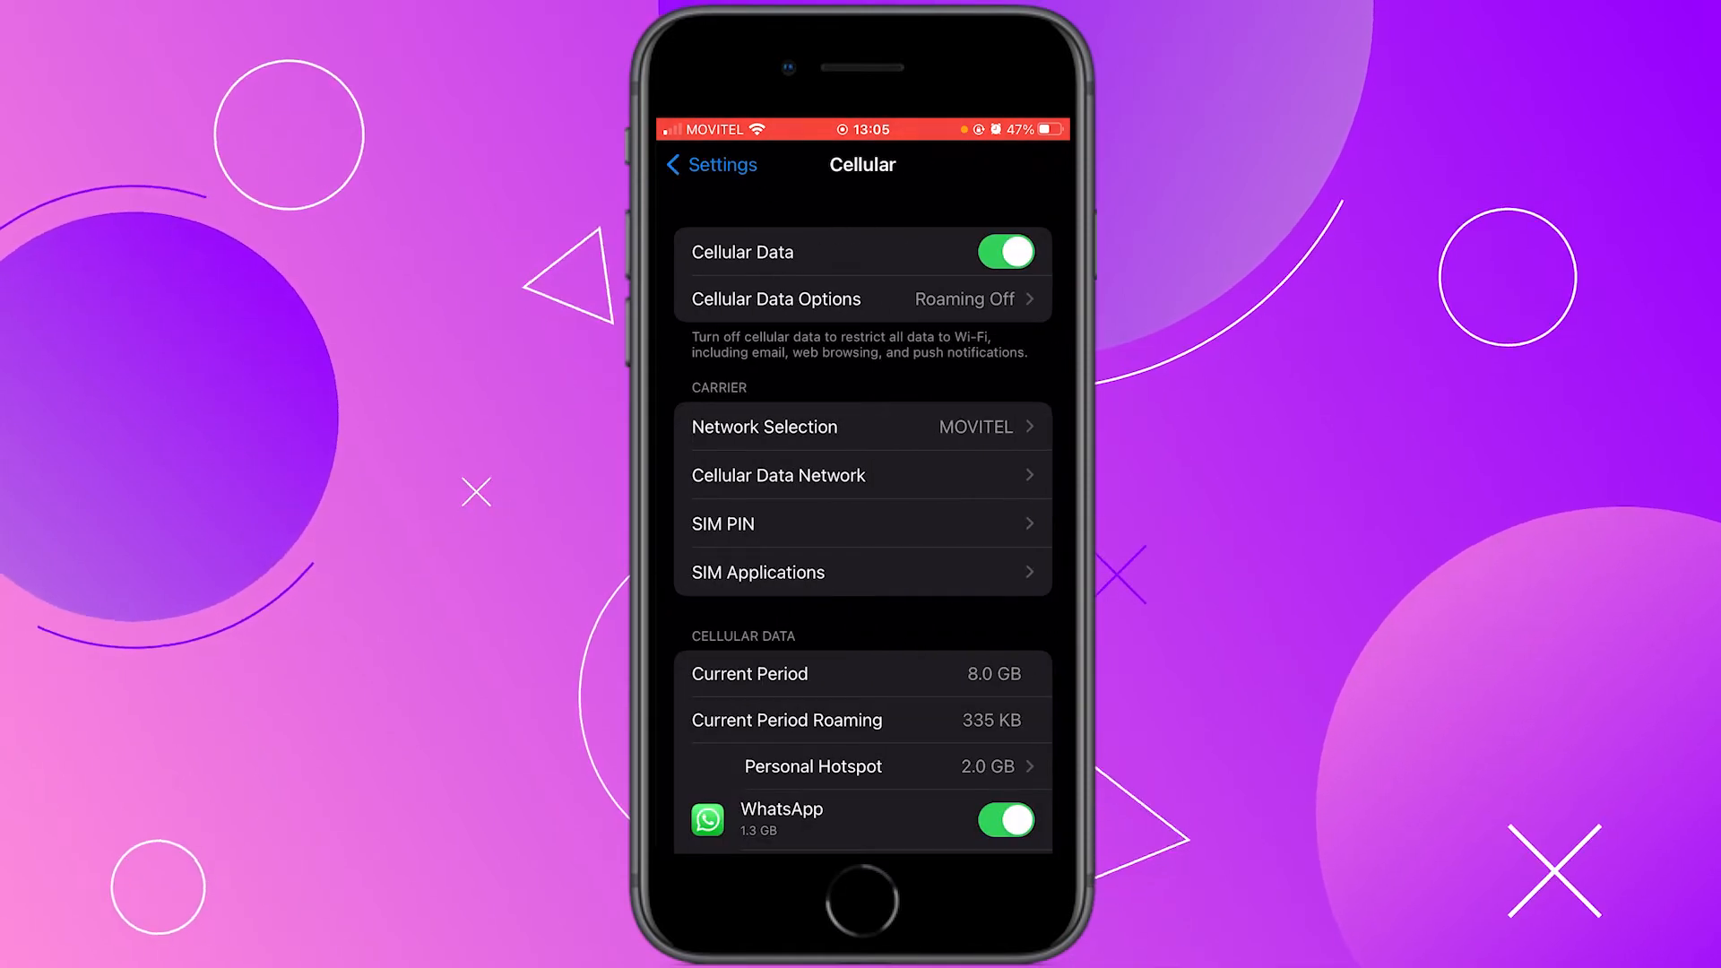
{"action": "left_click", "coordinate": [778, 475]}
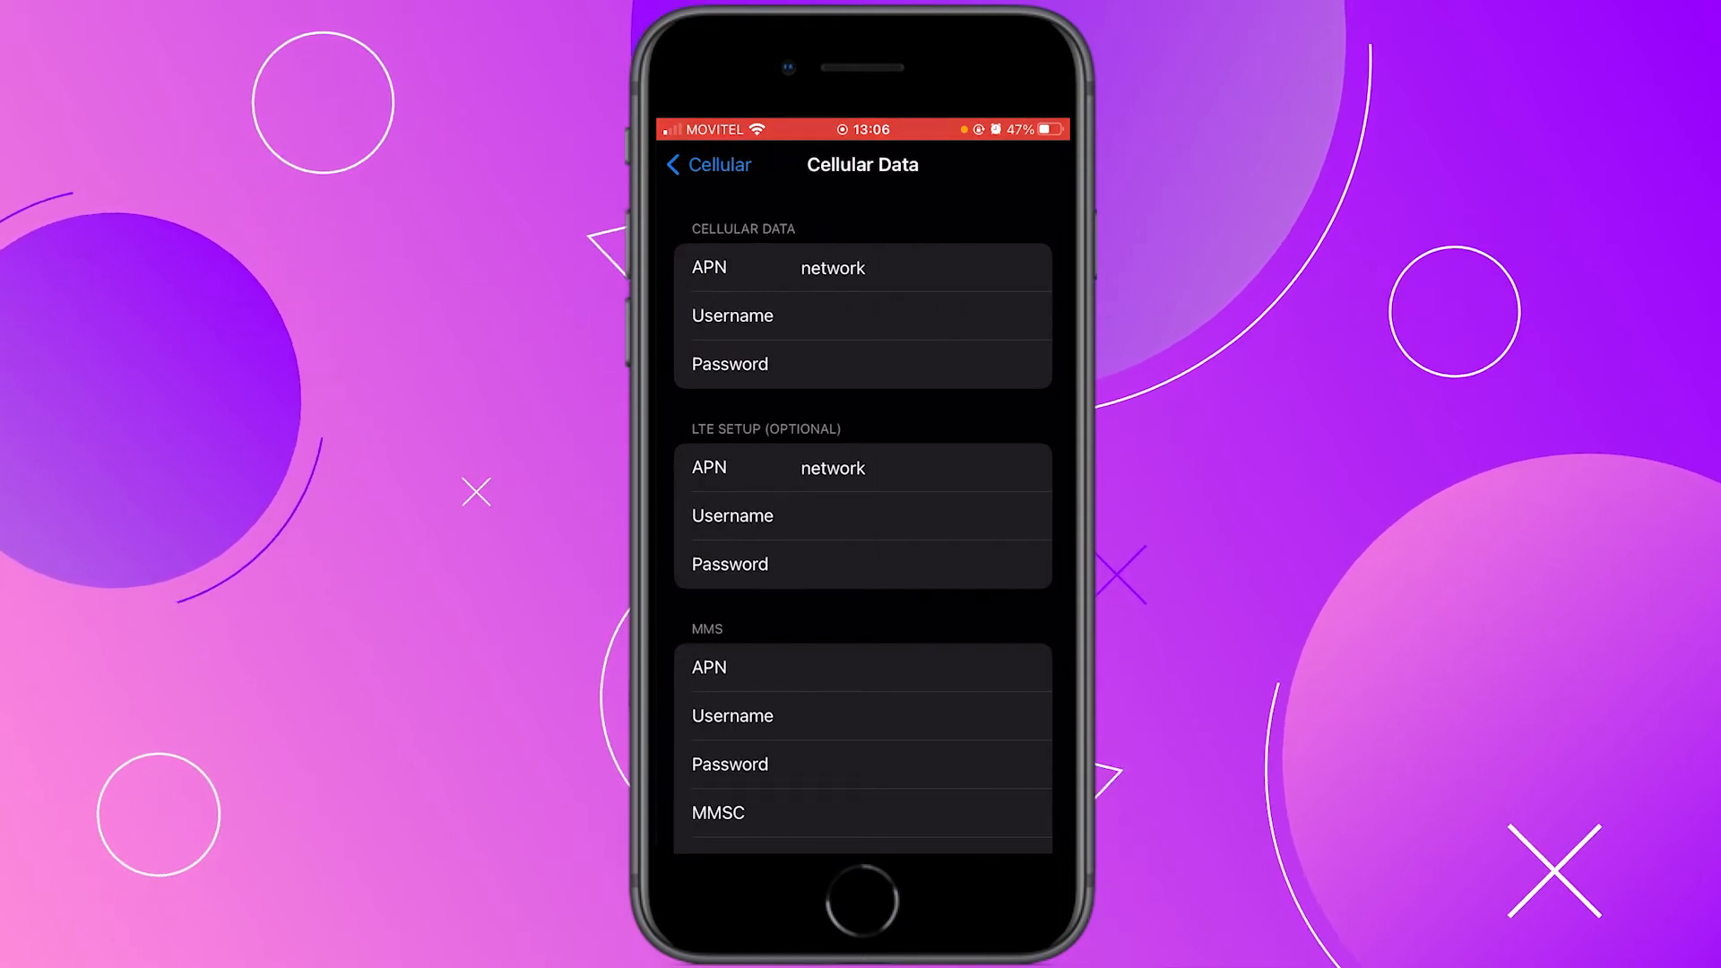
{"action": "scroll", "scroll_direction": "down", "scroll_amount": 3}
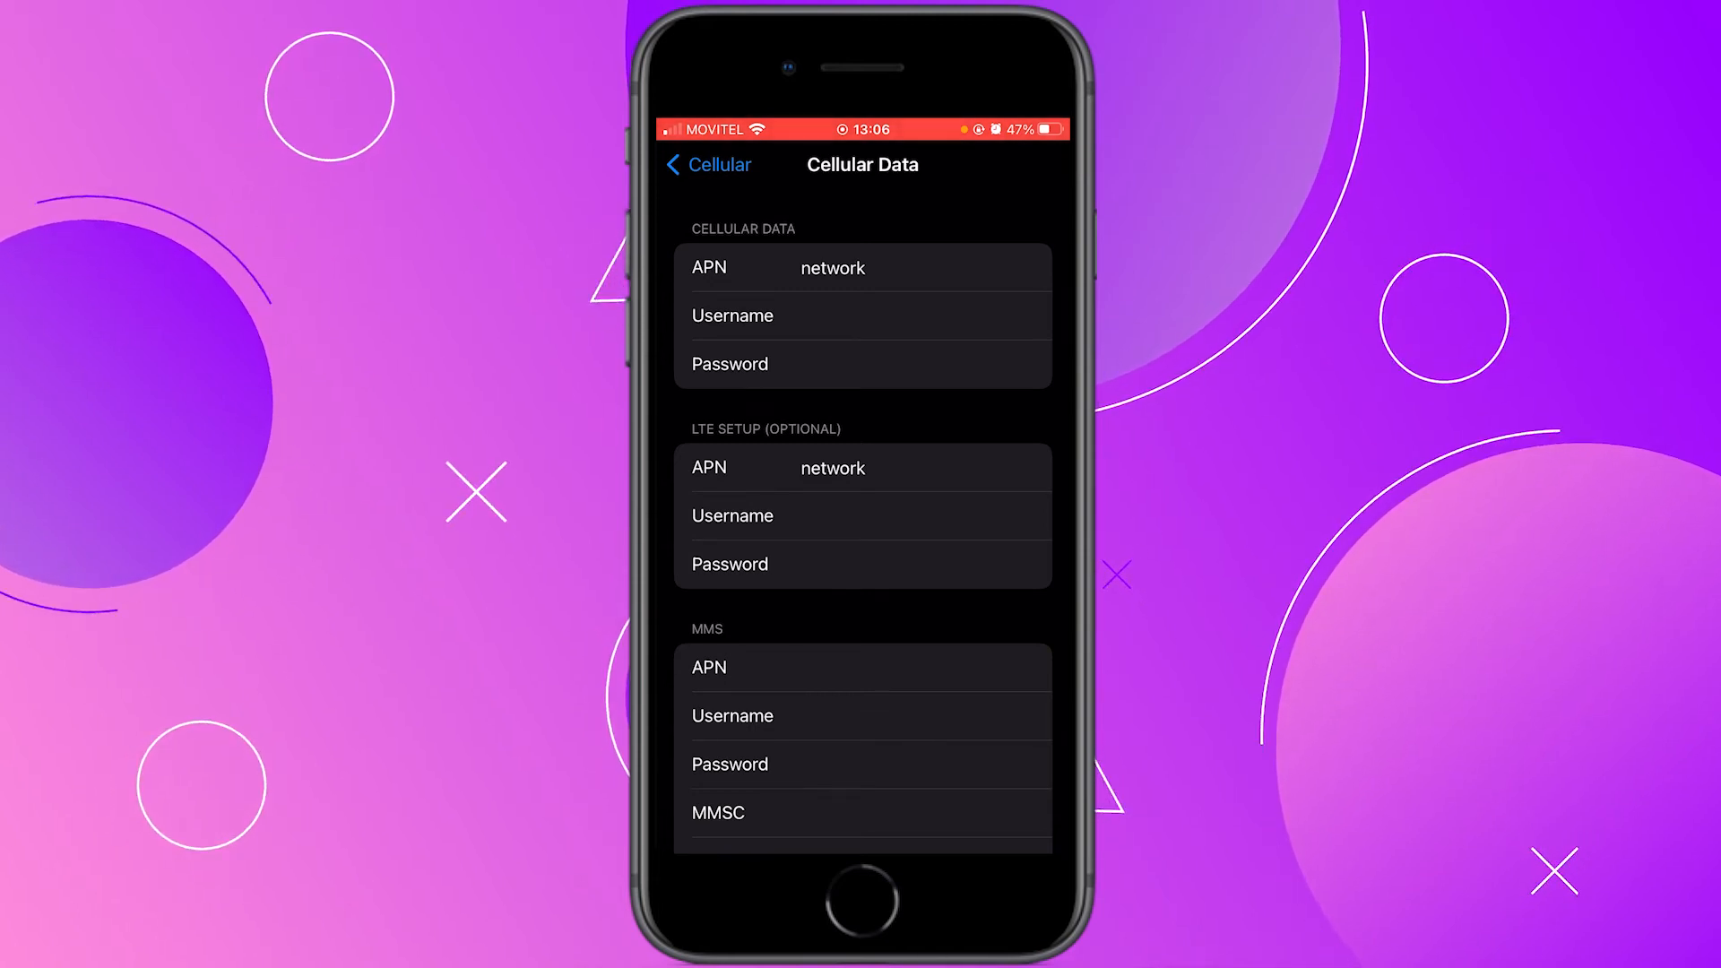
- Set the Personal Hotspot APN to network, matching the cellular data APN
{"action": "scroll", "scroll_direction": "down", "scroll_amount": 3}
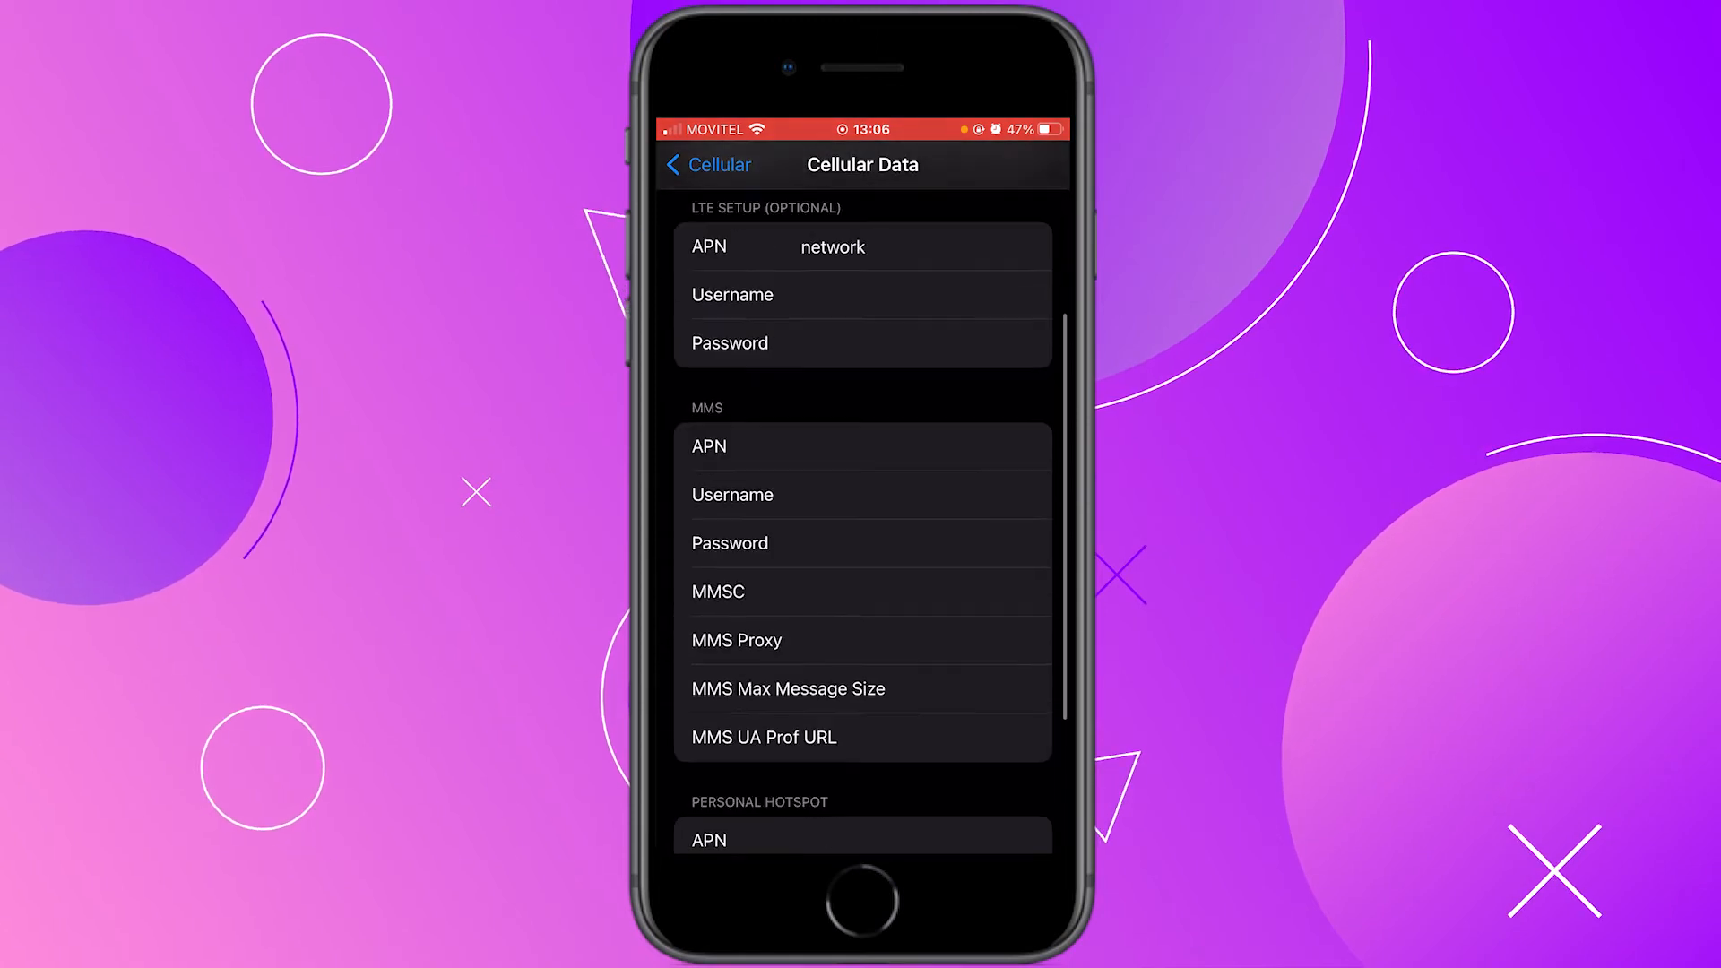
{"action": "scroll", "scroll_direction": "down", "scroll_amount": 3}
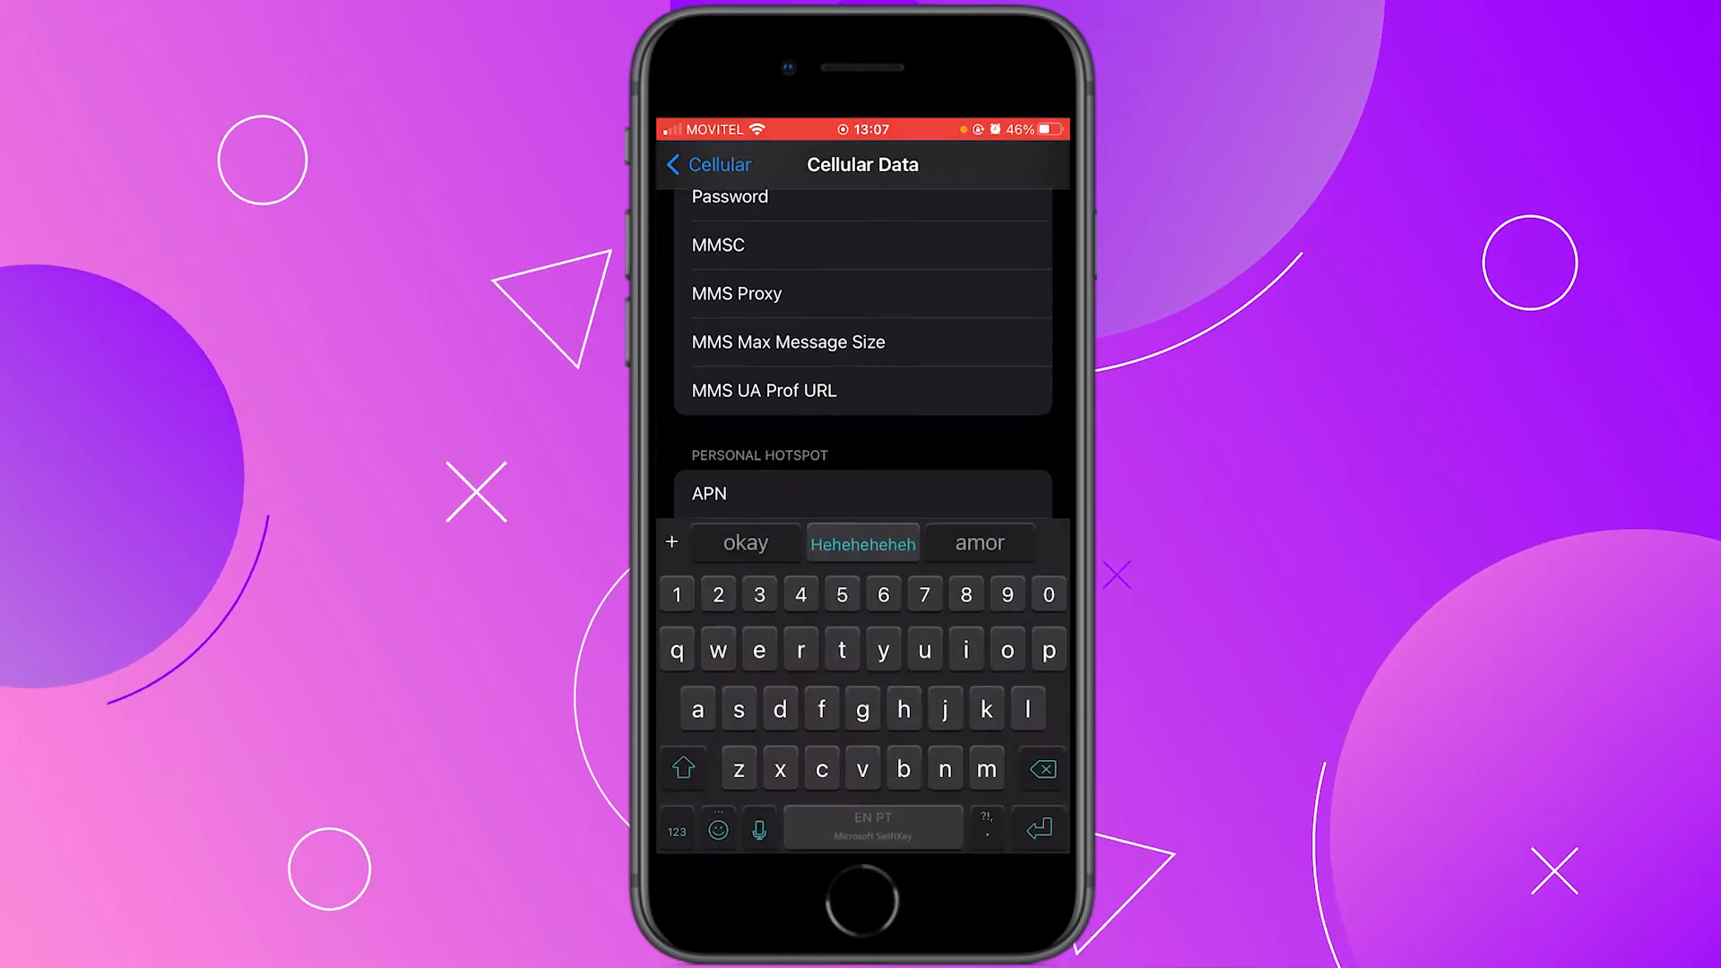
{"action": "type", "text": "network"}
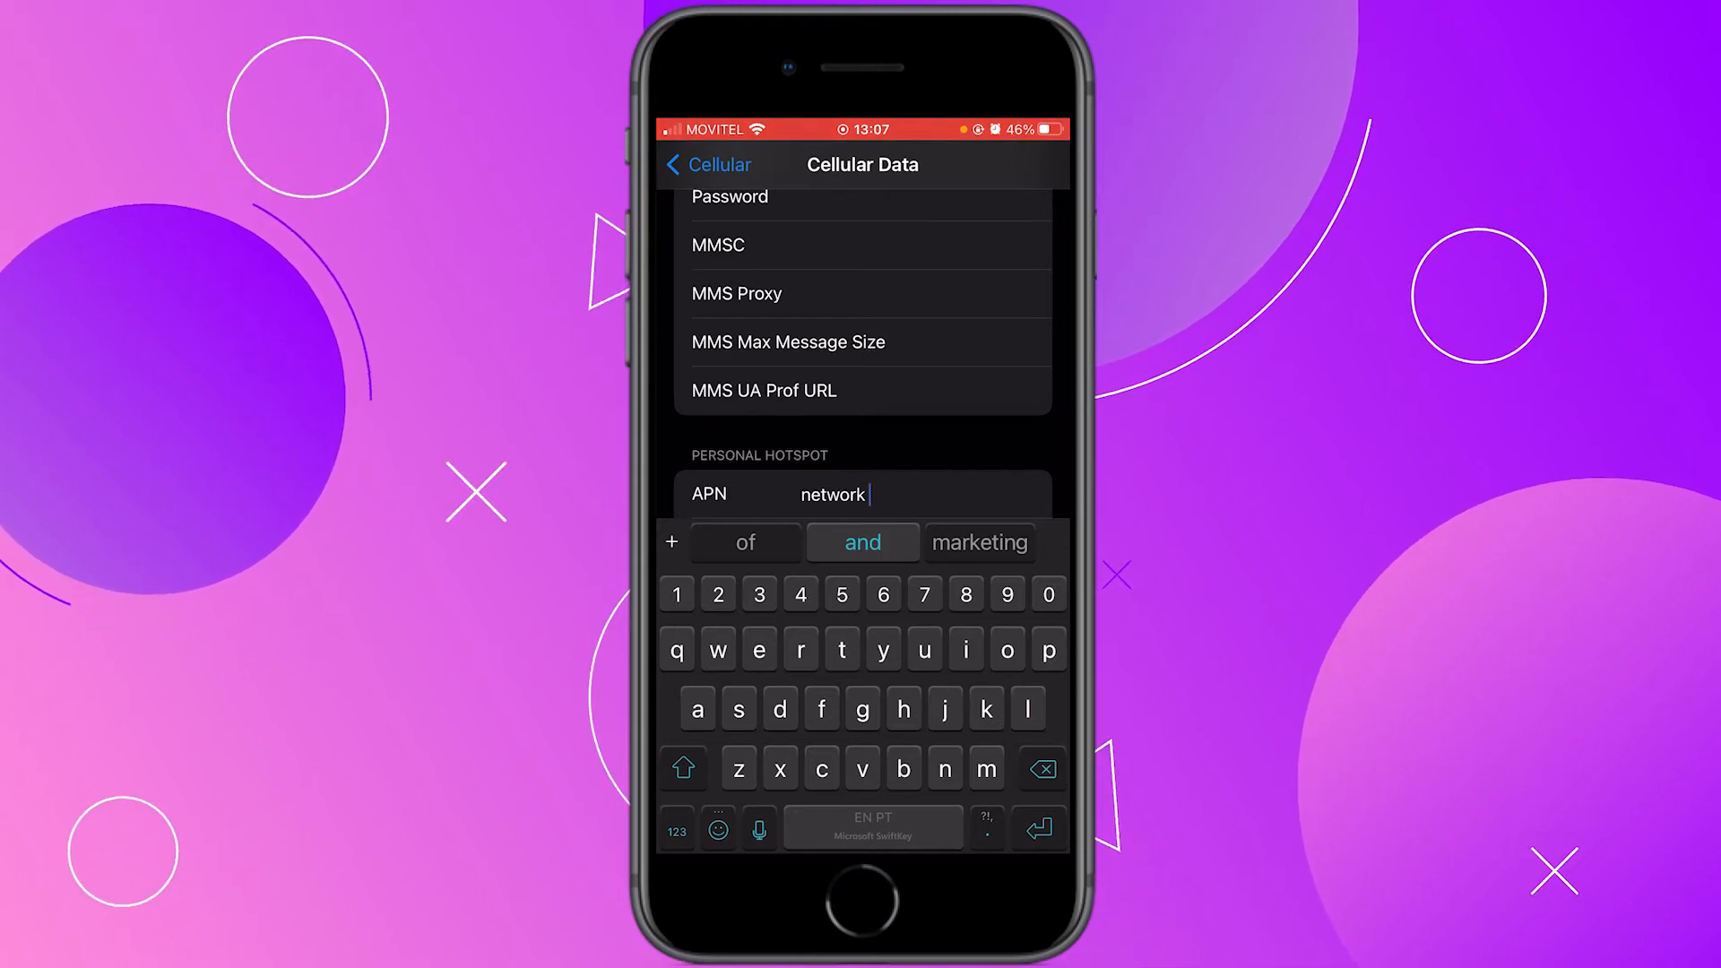
{"action": "scroll", "scroll_direction": "down", "scroll_amount": 3}
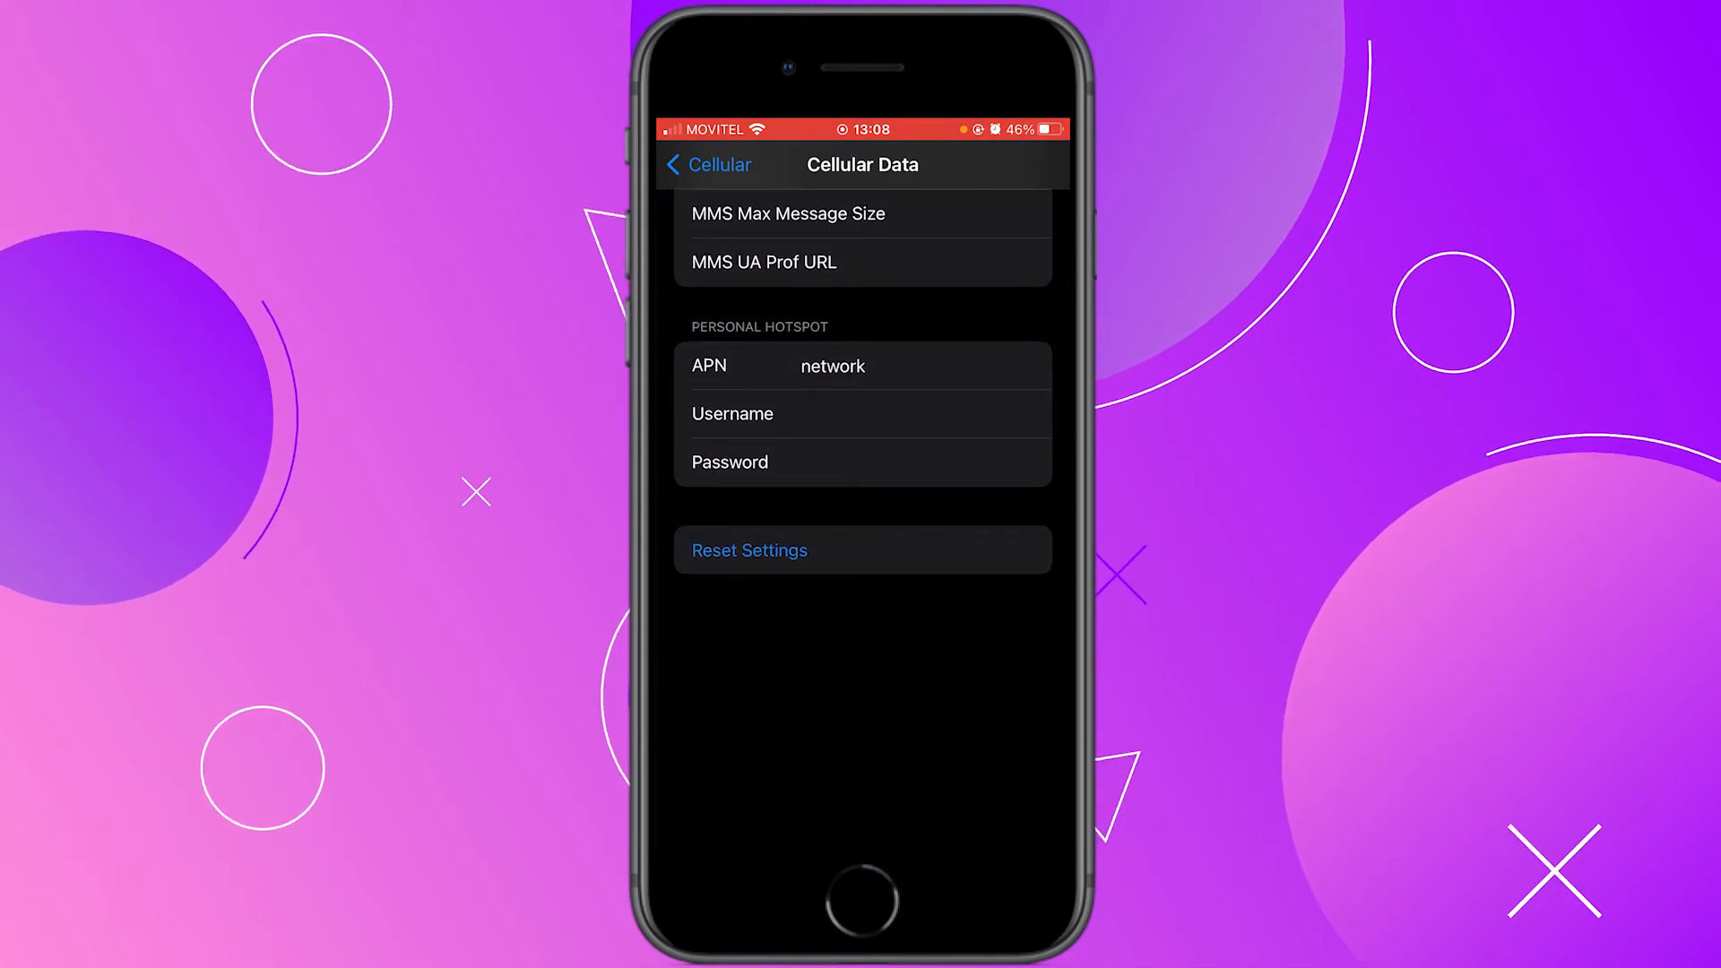
{"action": "left_click", "coordinate": [706, 165]}
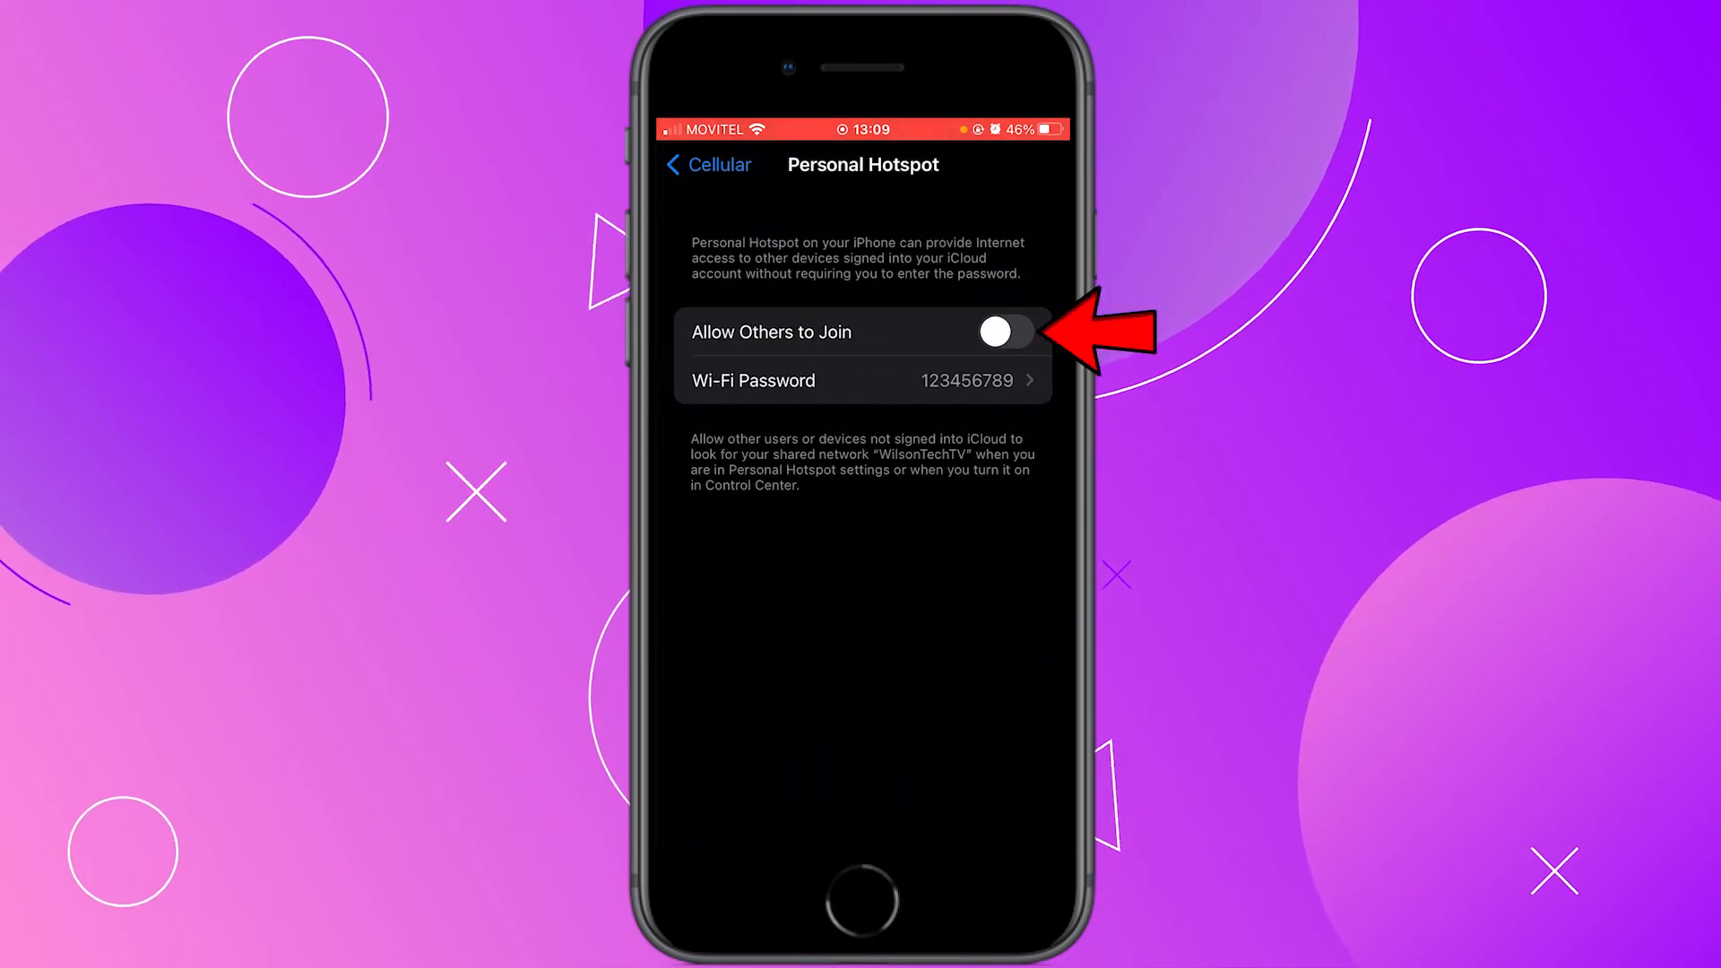
{"action": "left_click", "coordinate": [1006, 334]}
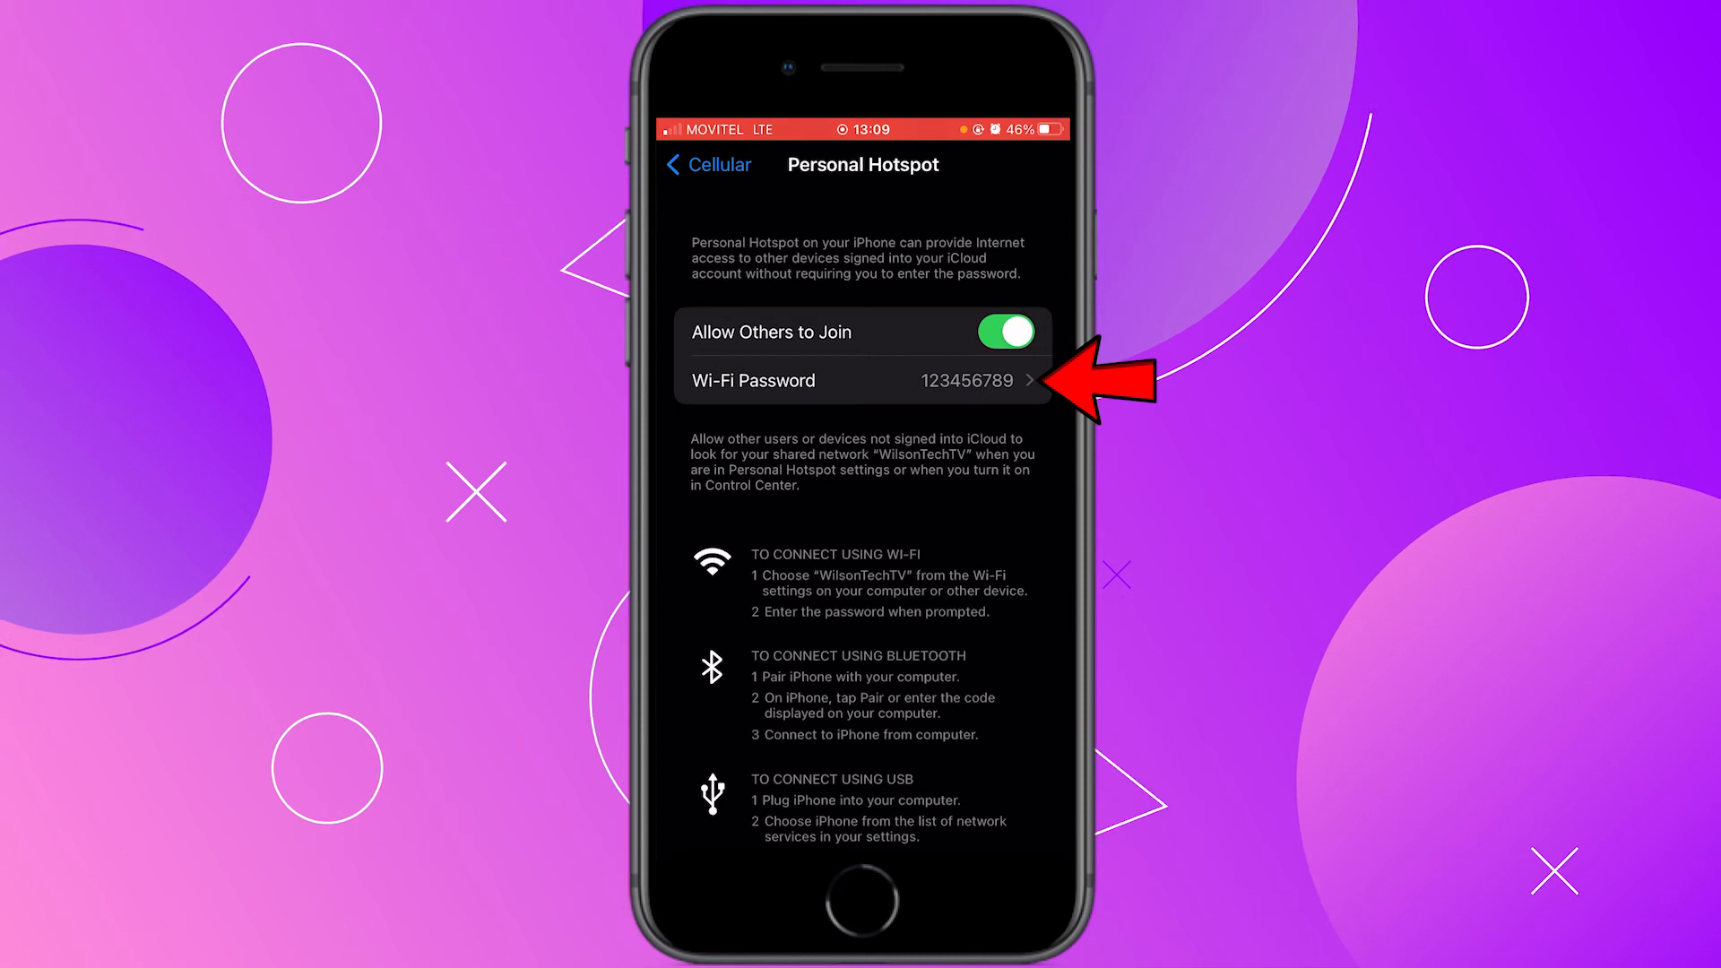
{"action": "left_click", "coordinate": [860, 380]}
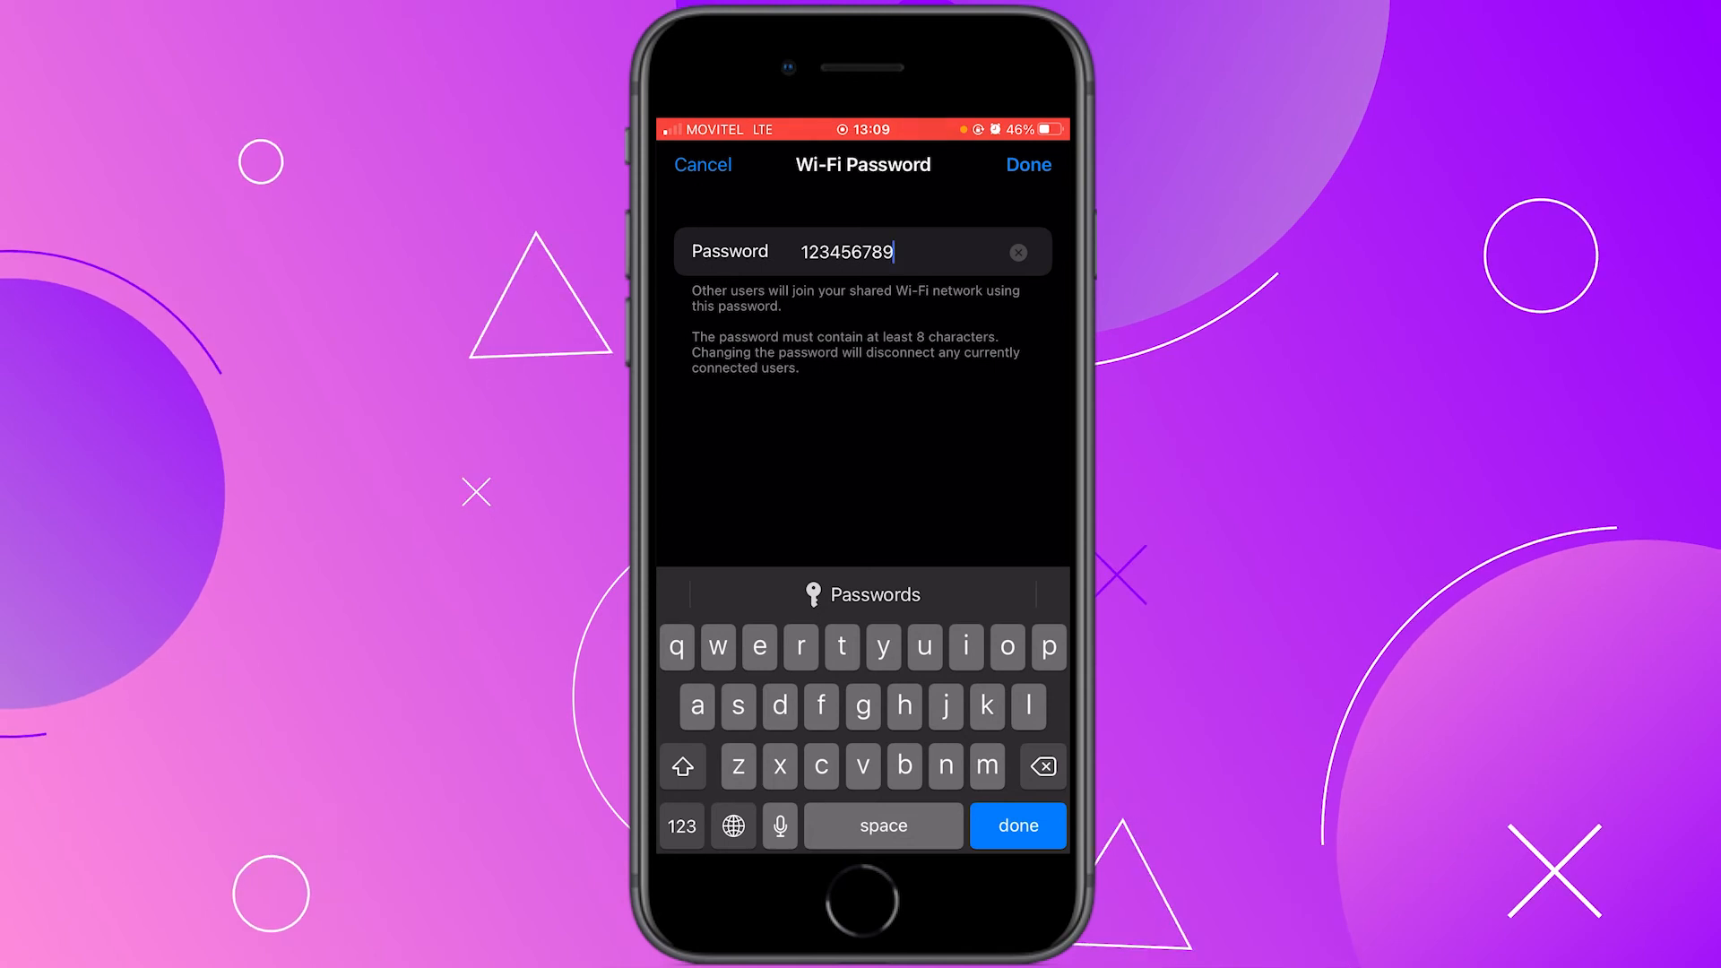
{"action": "left_click", "coordinate": [1029, 163]}
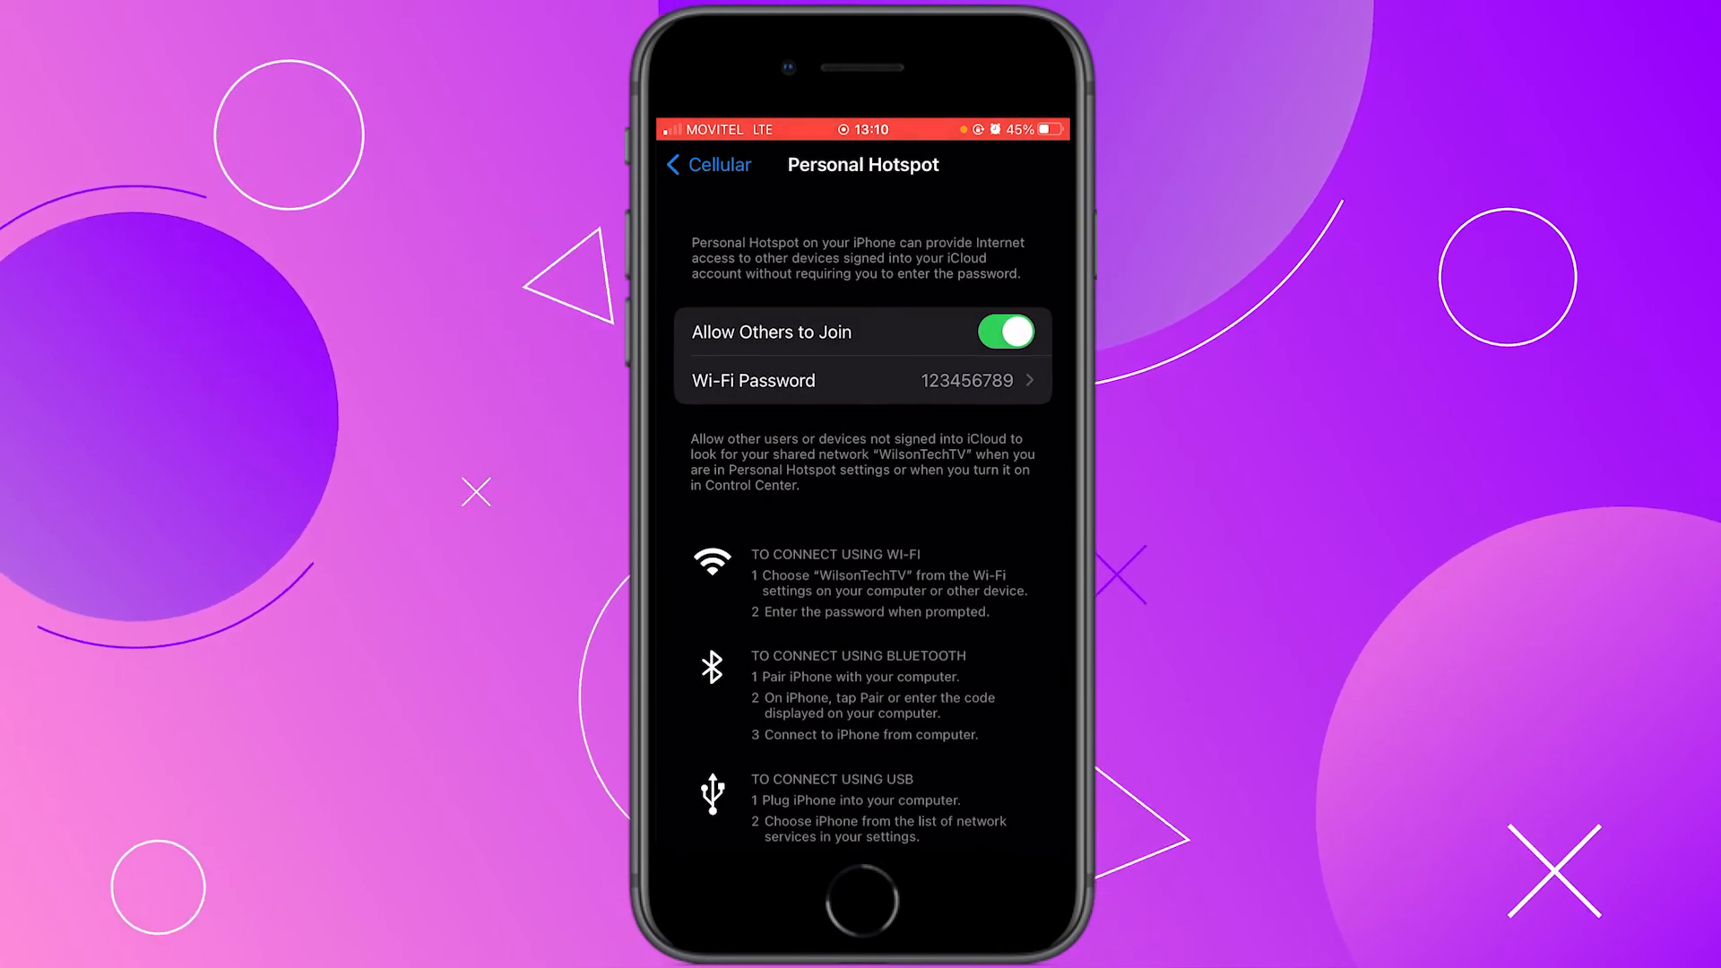
{"action": "left_click", "coordinate": [710, 165]}
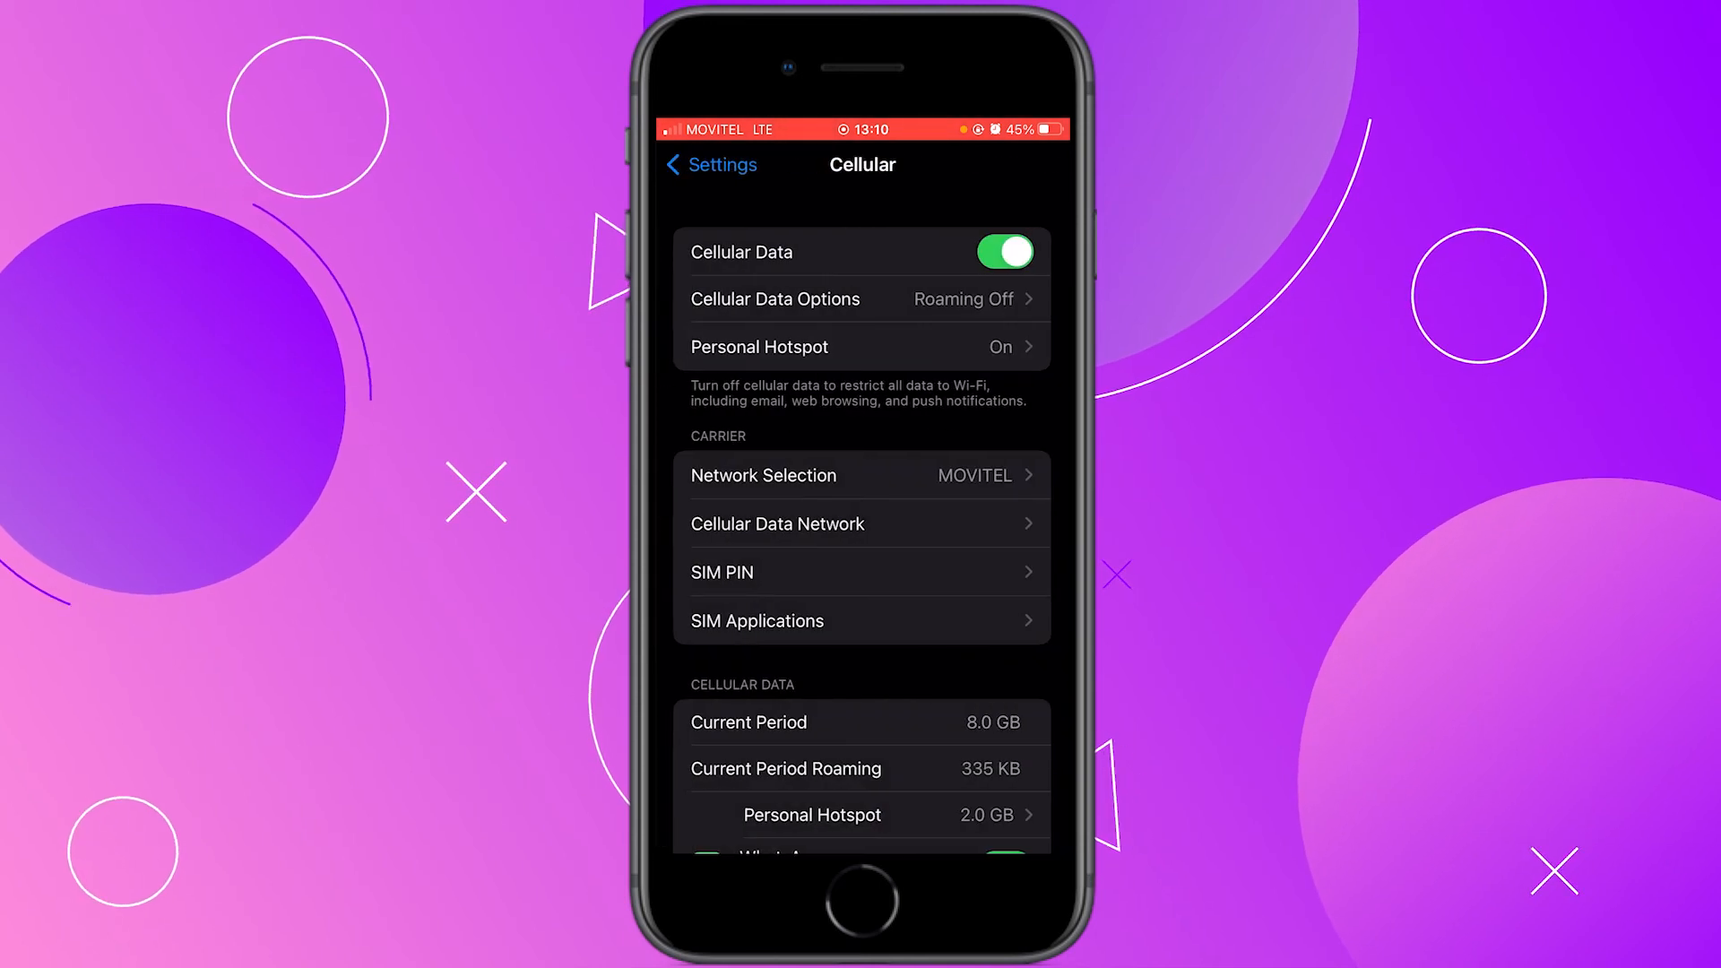
- Confirm Personal Hotspot appears in the main settings list, then show the WilsonTechTV hotspot in the PC's Wi-Fi networks
{"action": "left_click", "coordinate": [711, 165]}
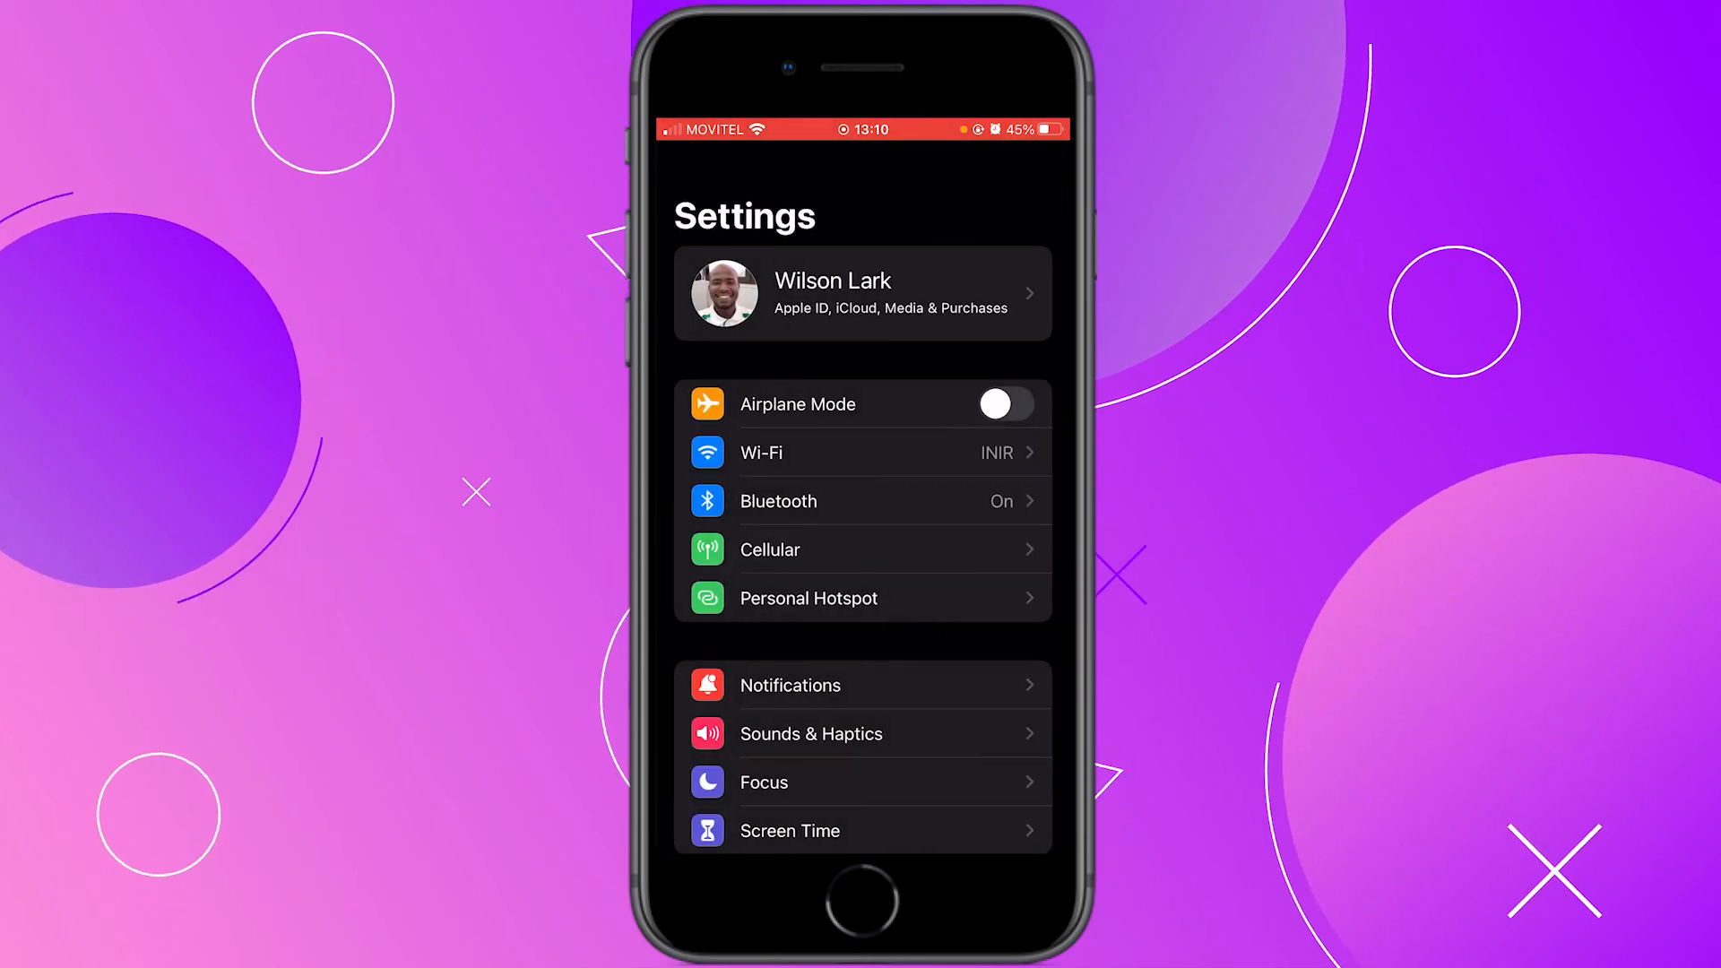
{"action": "scroll", "scroll_direction": "down", "scroll_amount": 3}
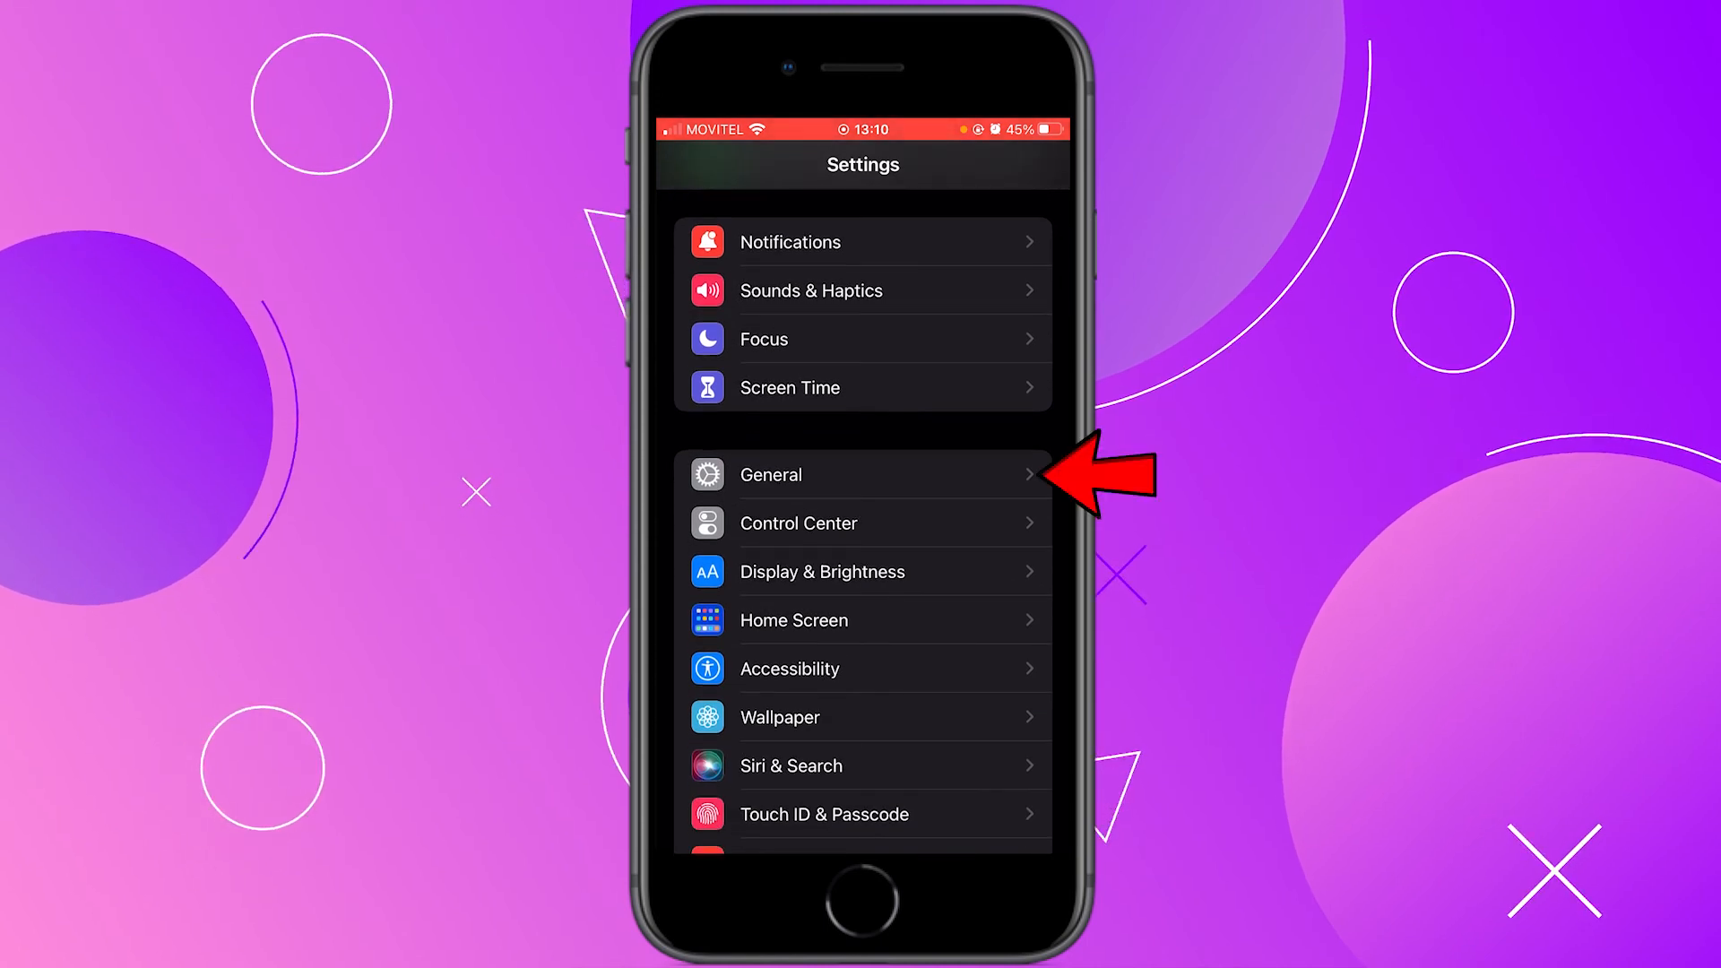
{"action": "left_click", "coordinate": [827, 475]}
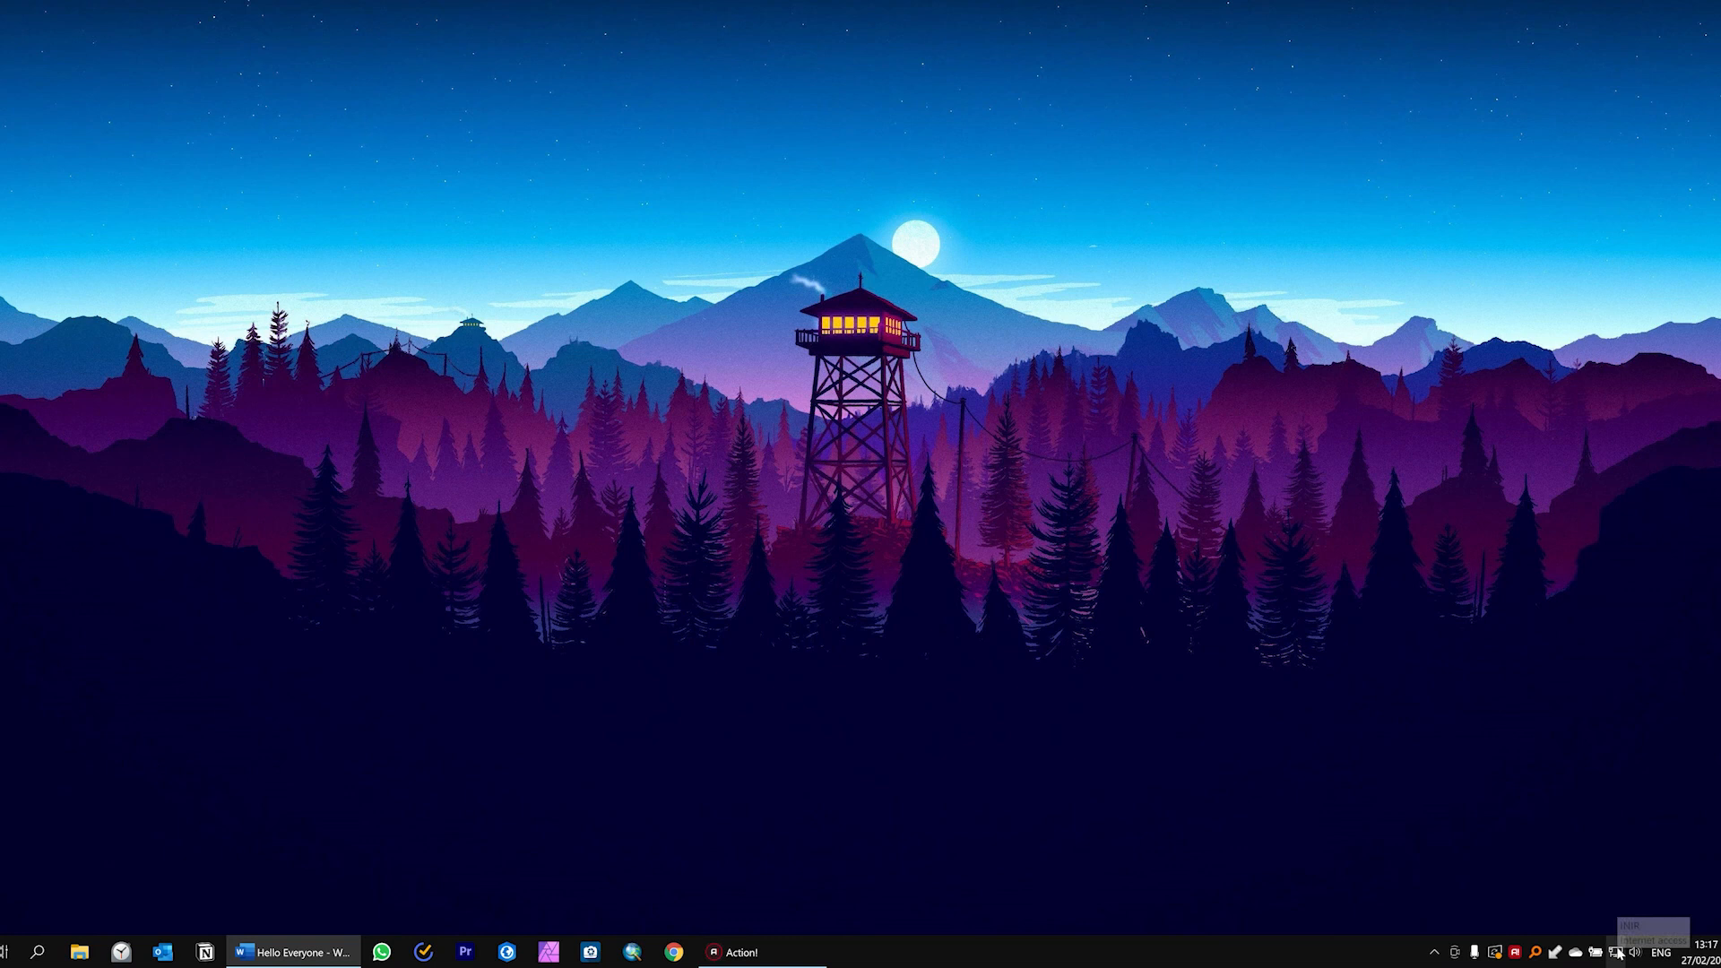
{"action": "left_click", "coordinate": [1617, 950]}
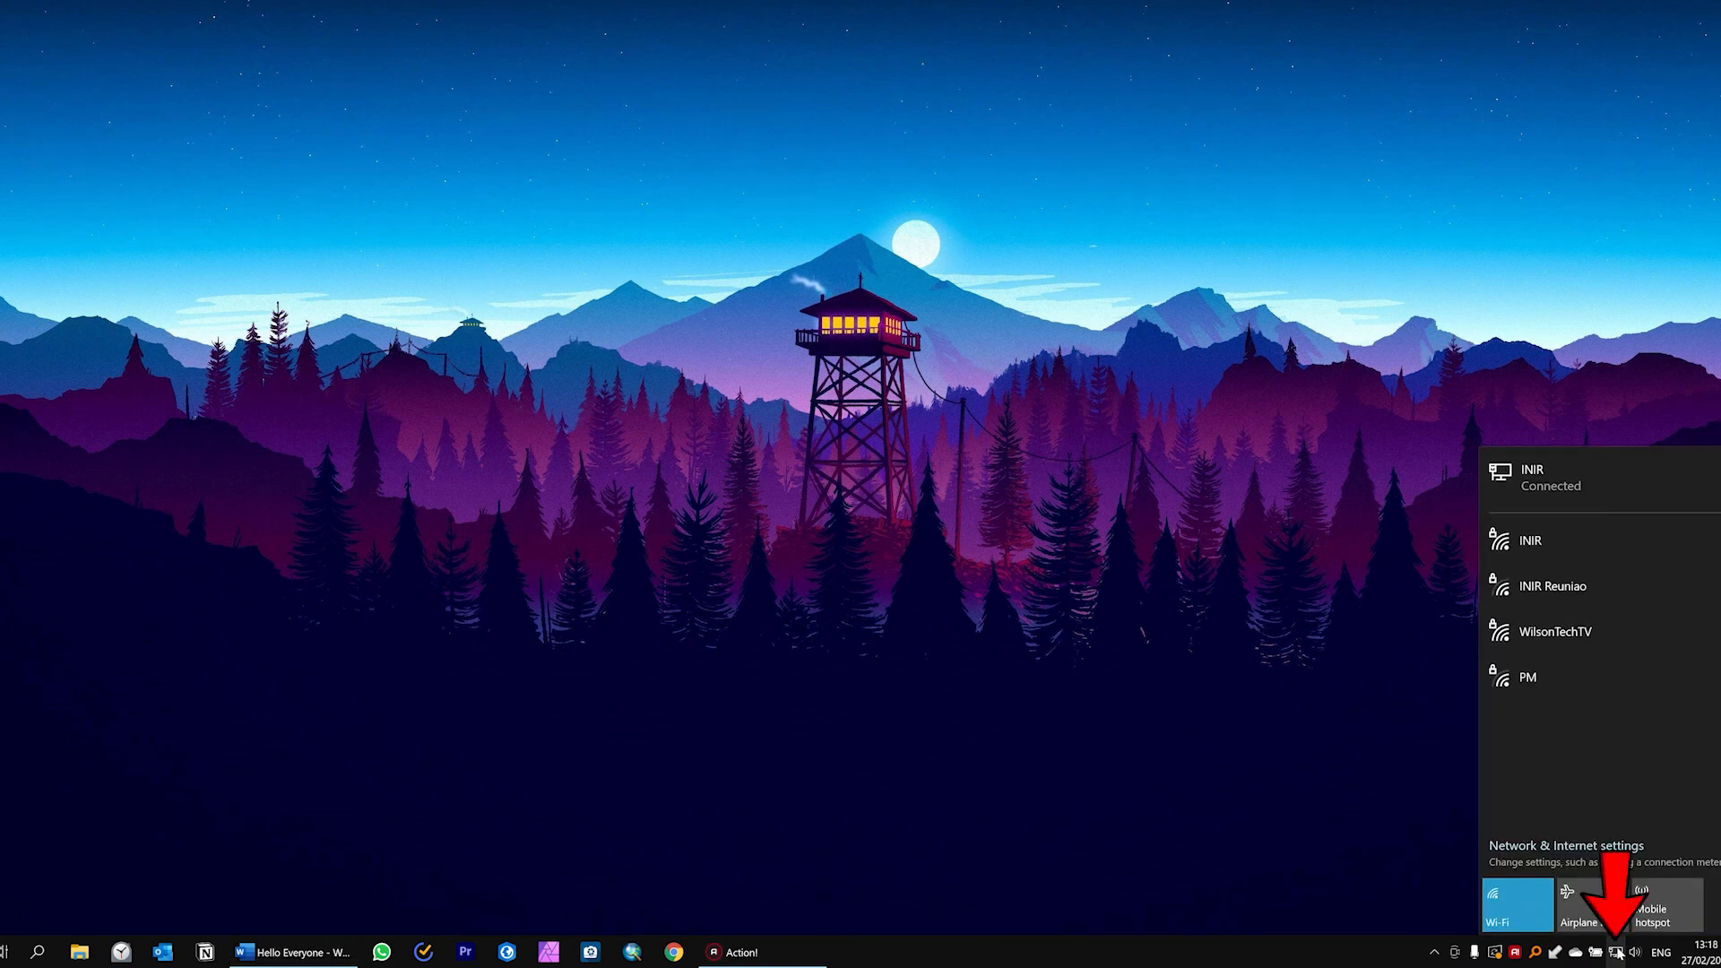